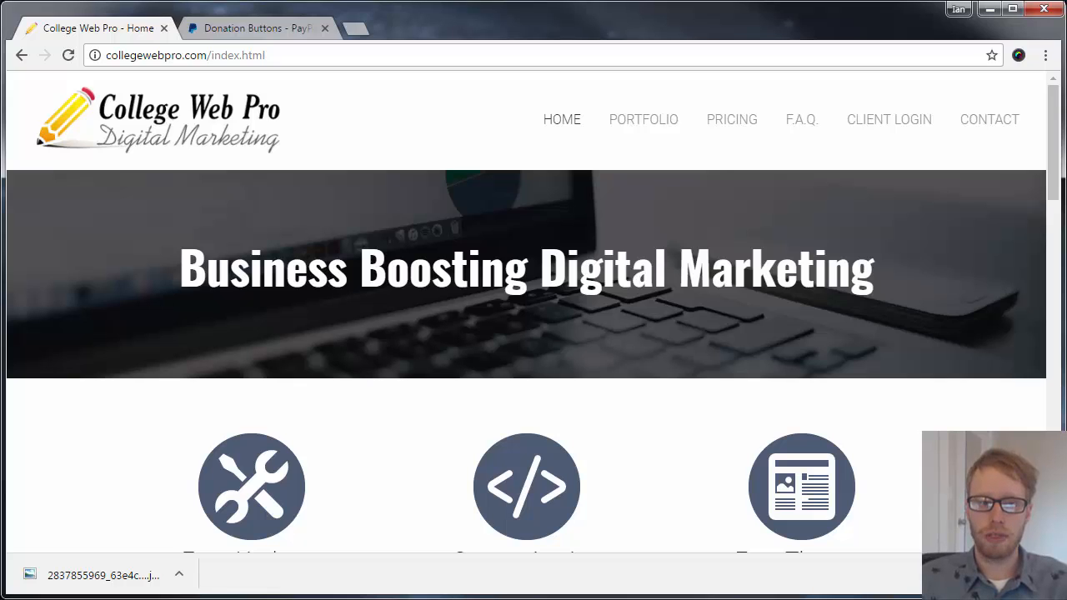
{"action": "mouse_move", "coordinate": [744, 334]}
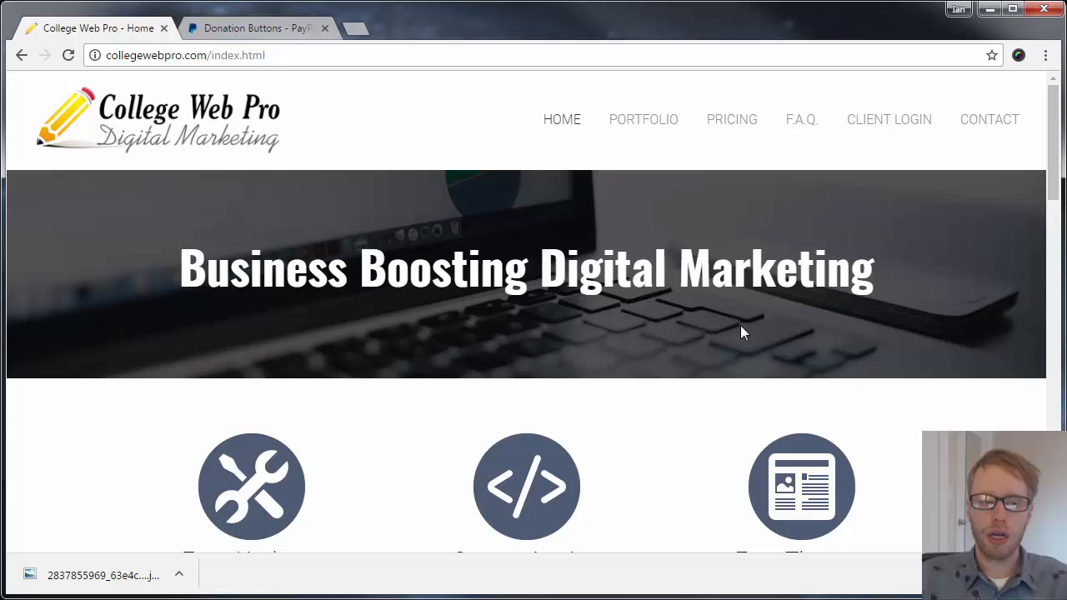
{"action": "mouse_move", "coordinate": [314, 103]}
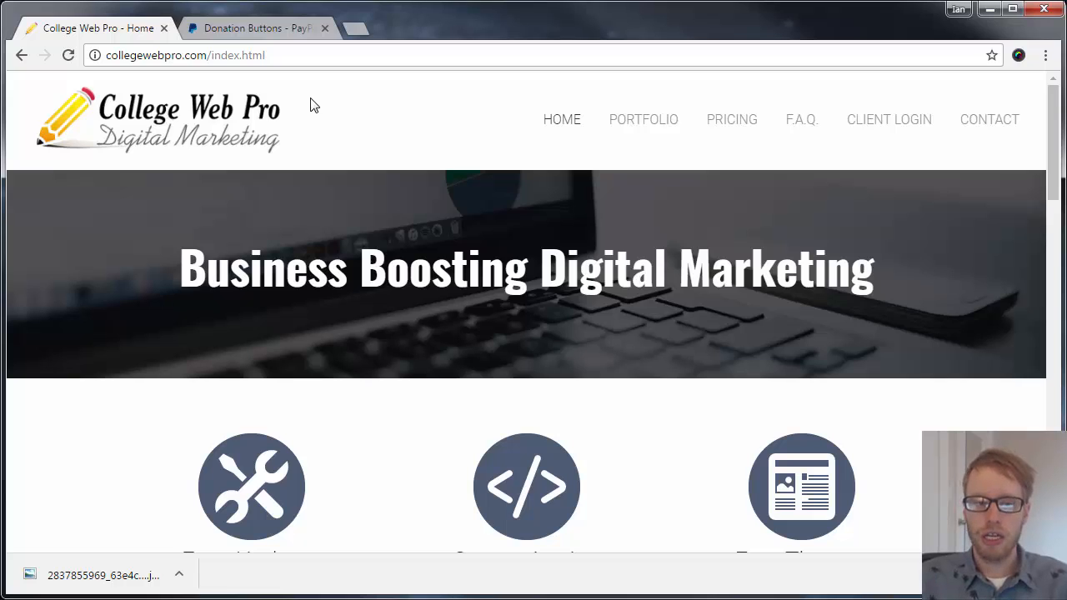
{"action": "mouse_move", "coordinate": [253, 28]}
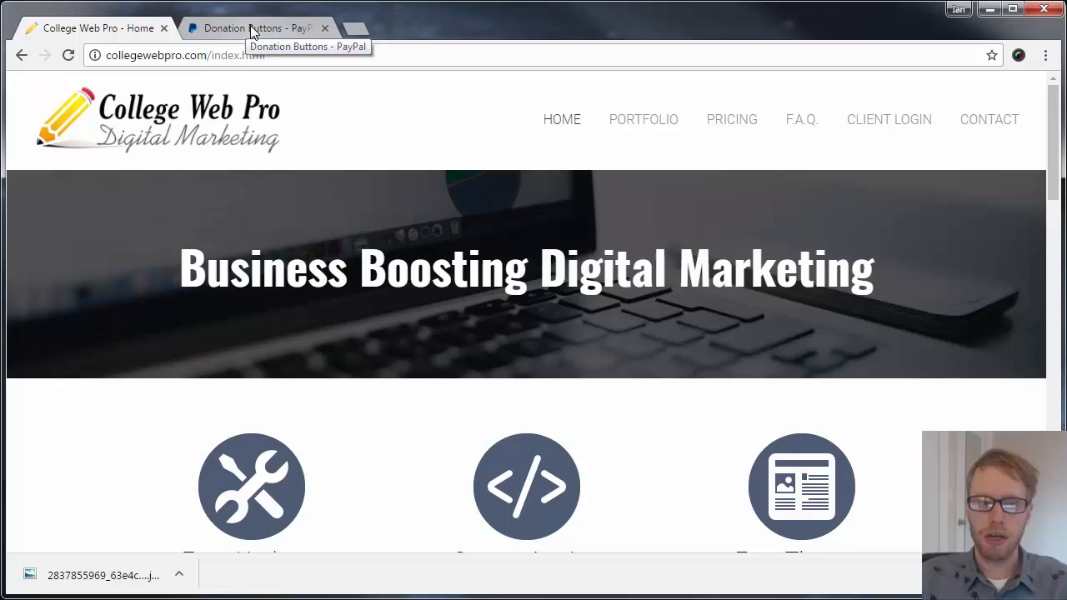
From PayPal's Donation Buttons page, follow 'Create your button now' to start a Donate button
{"action": "left_click", "coordinate": [254, 27]}
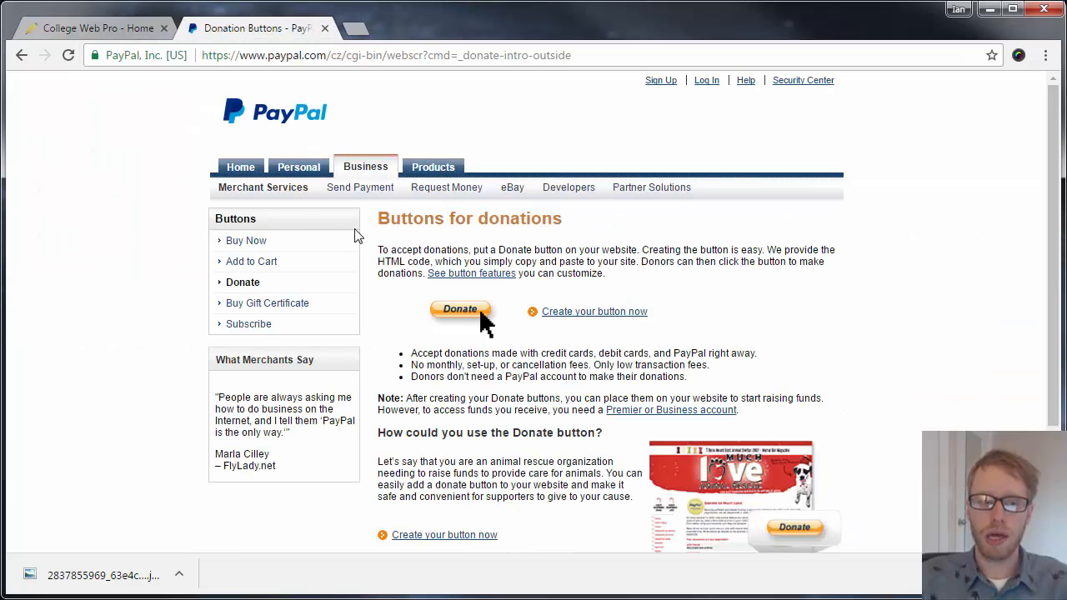
{"action": "mouse_move", "coordinate": [482, 98]}
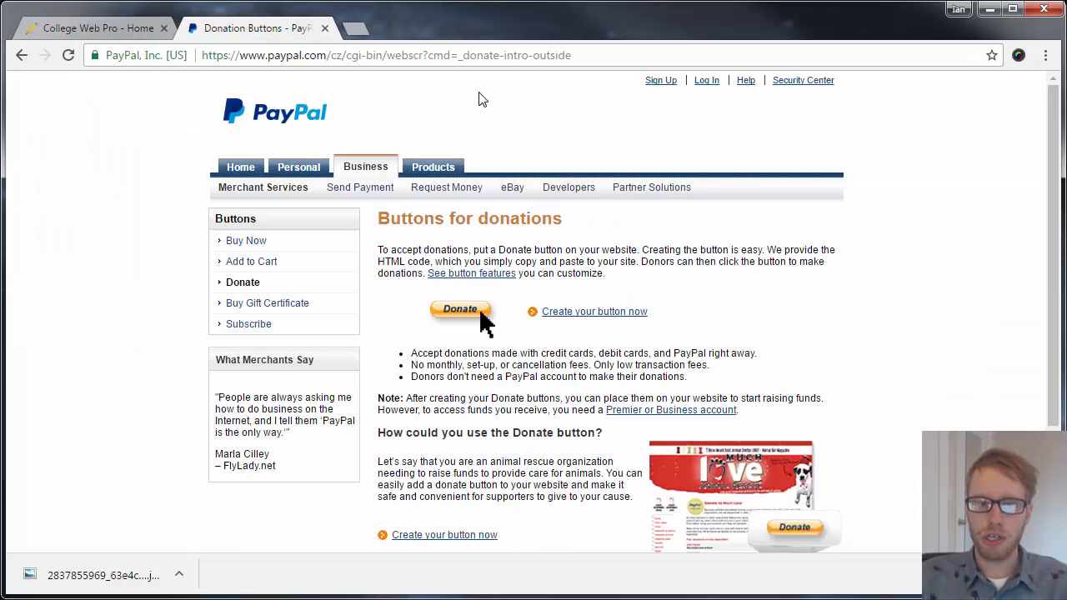
{"action": "mouse_move", "coordinate": [325, 100]}
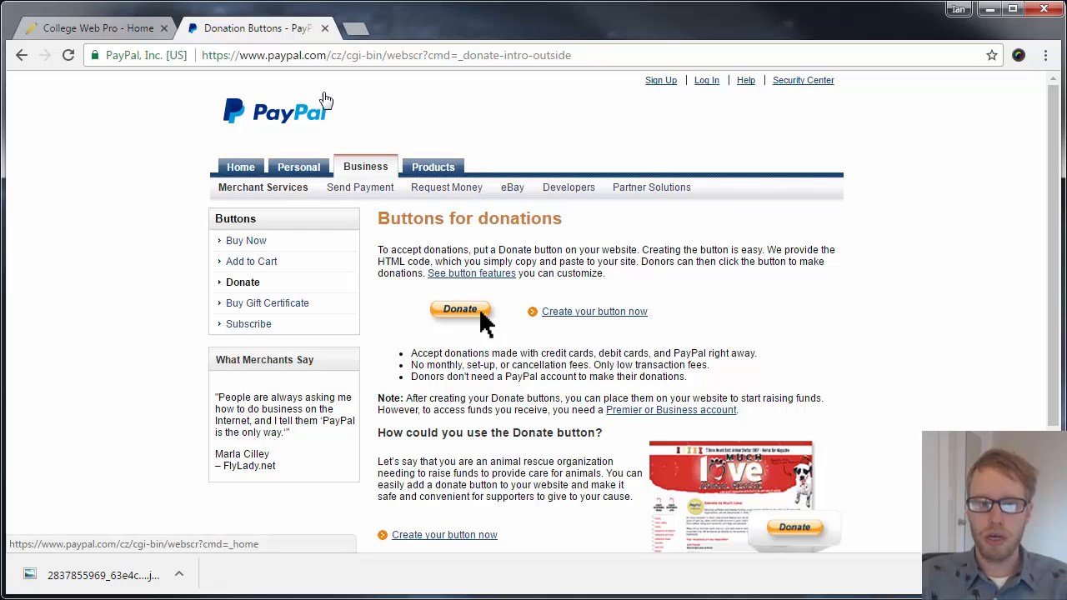
{"action": "mouse_move", "coordinate": [569, 348]}
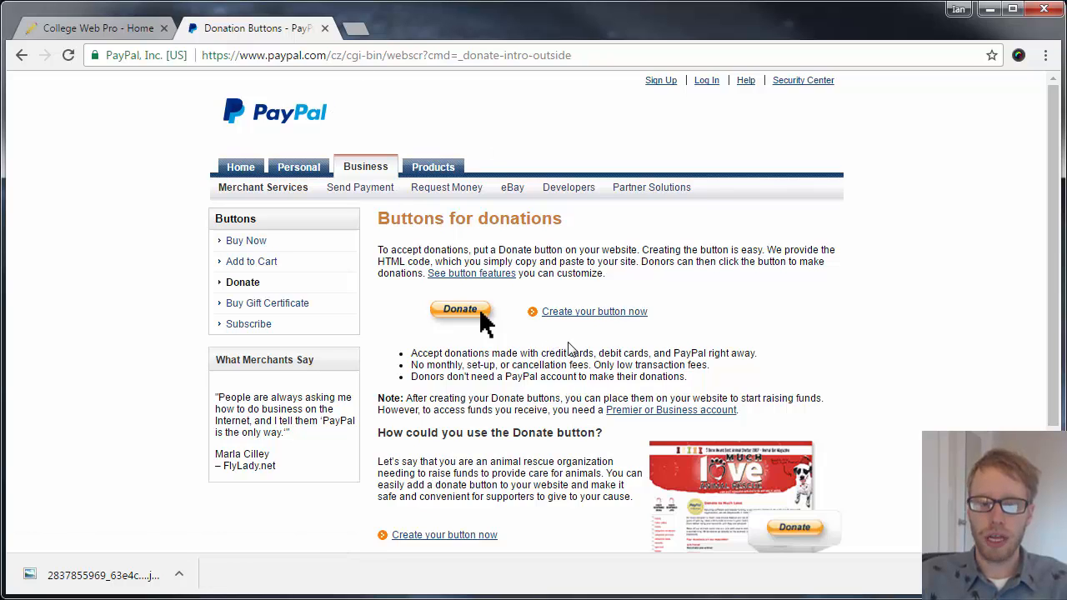
{"action": "mouse_move", "coordinate": [557, 320]}
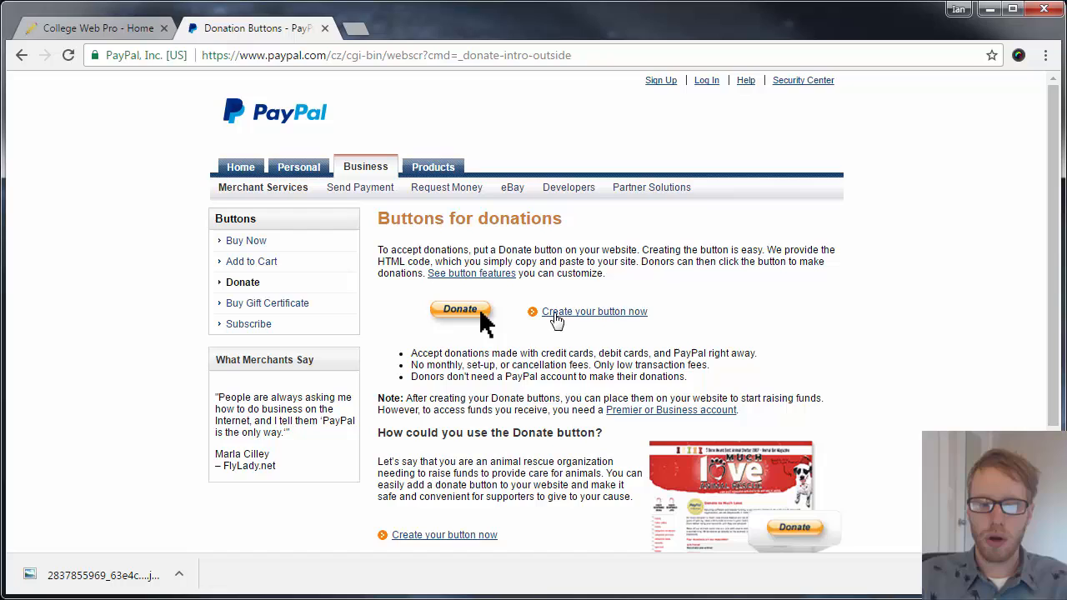
{"action": "mouse_move", "coordinate": [610, 322]}
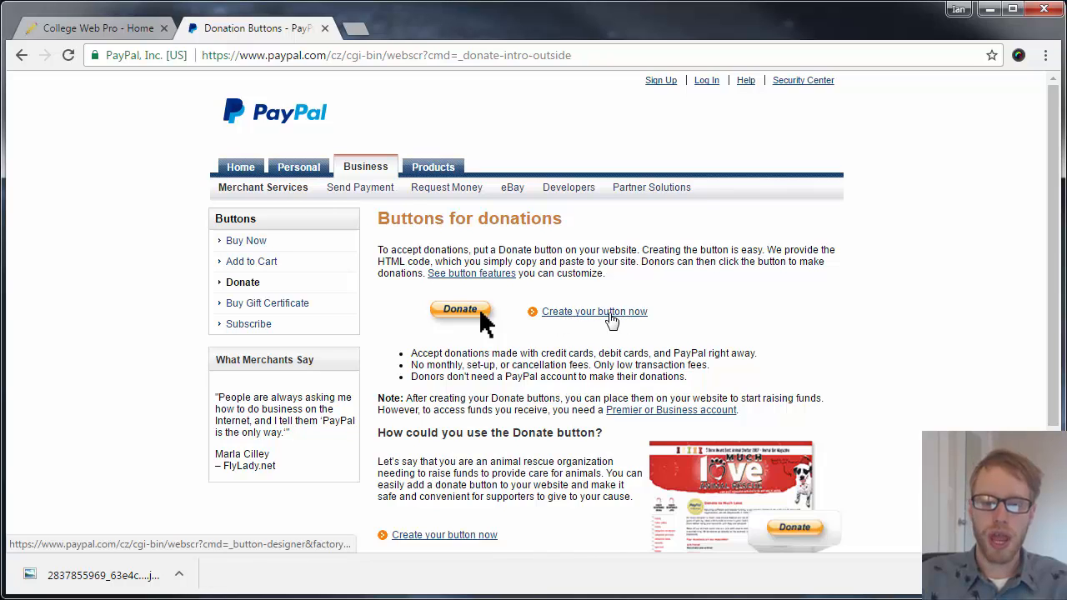
{"action": "left_click", "coordinate": [593, 312]}
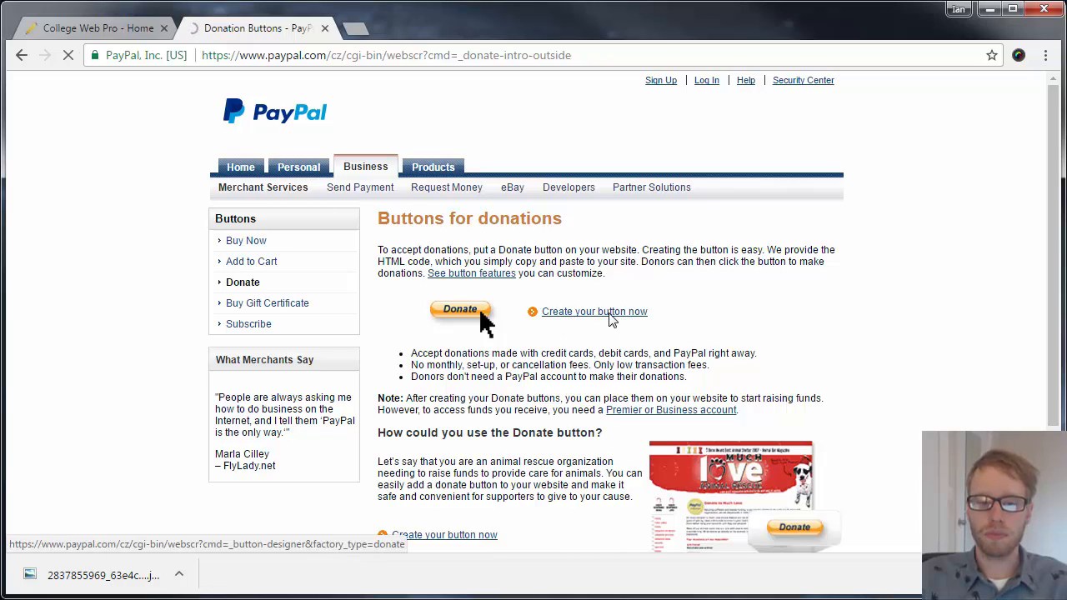
In the button designer, keep Donations as the type and enter 'Tea Donation' as the organization name
{"action": "left_click", "coordinate": [593, 312]}
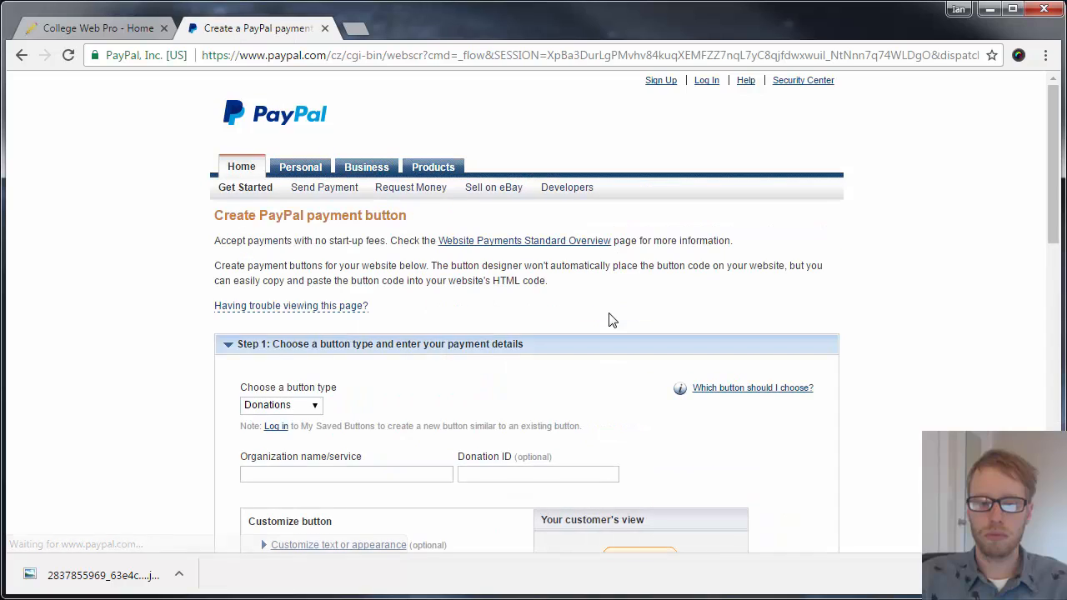
{"action": "scroll", "scroll_direction": "down", "scroll_amount": 3}
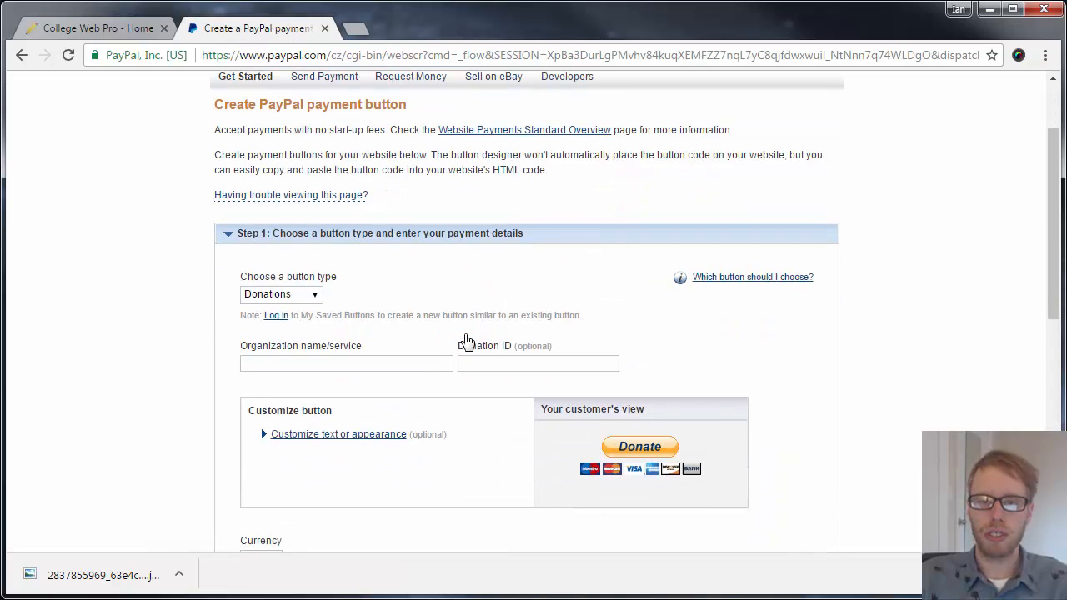
{"action": "mouse_move", "coordinate": [323, 277]}
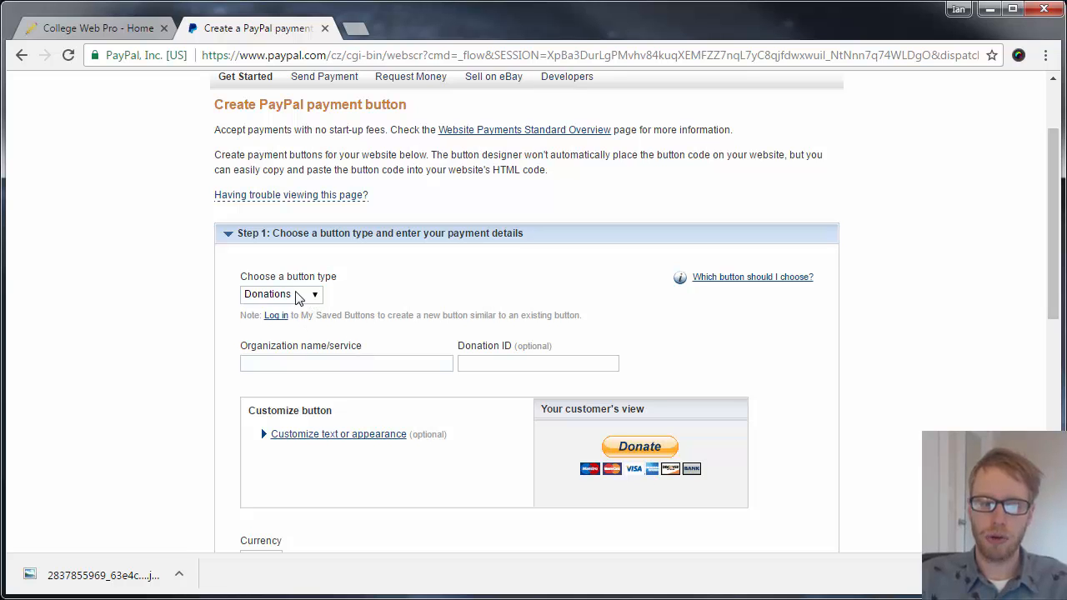
{"action": "scroll", "scroll_direction": "down", "scroll_amount": 3}
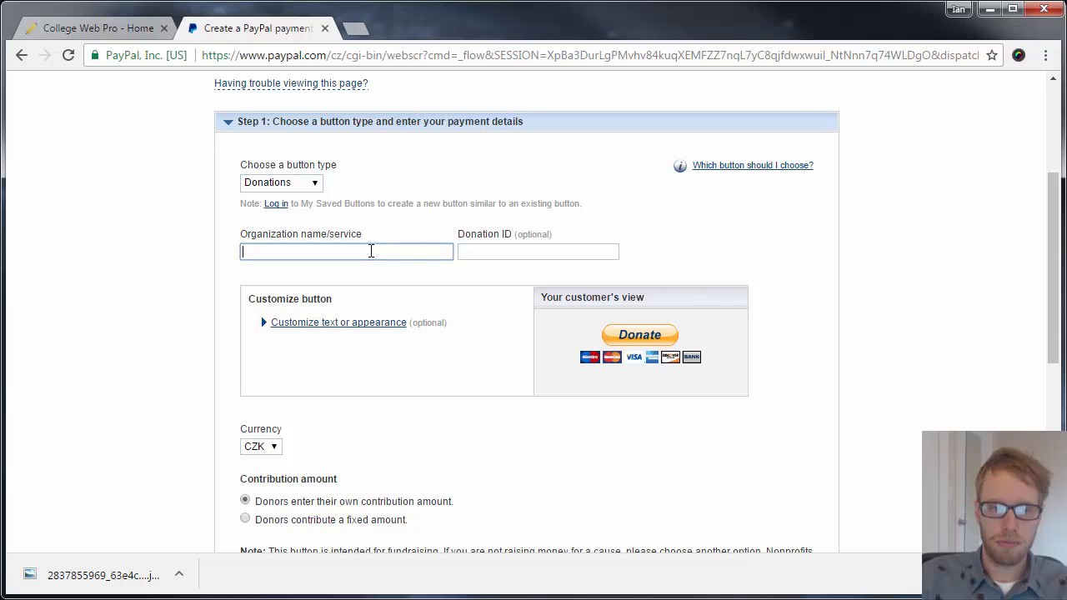
{"action": "type", "text": "Tea Donat"}
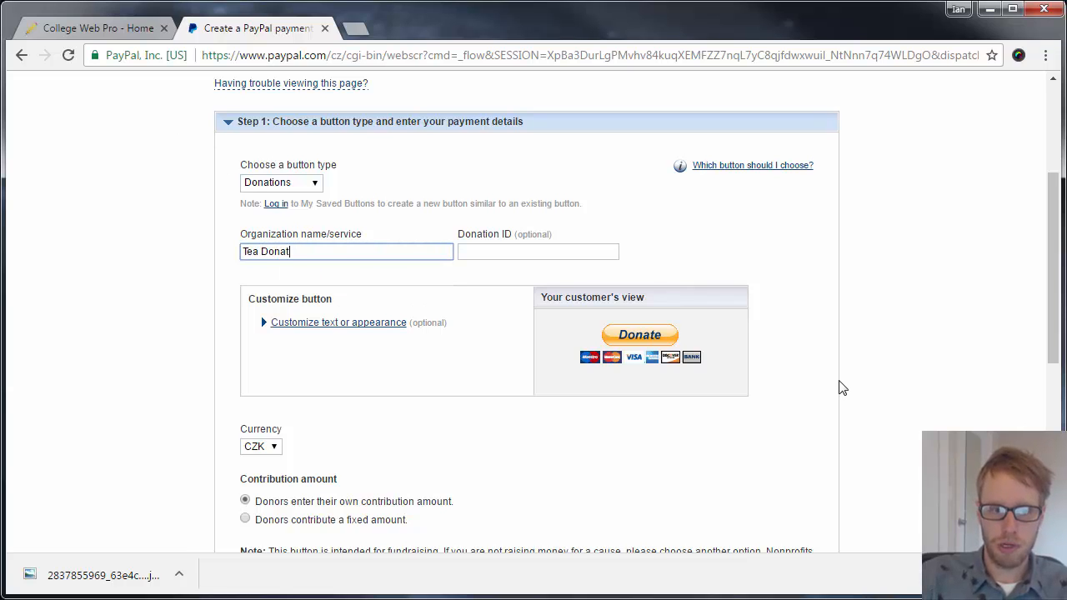
{"action": "type", "text": "ion"}
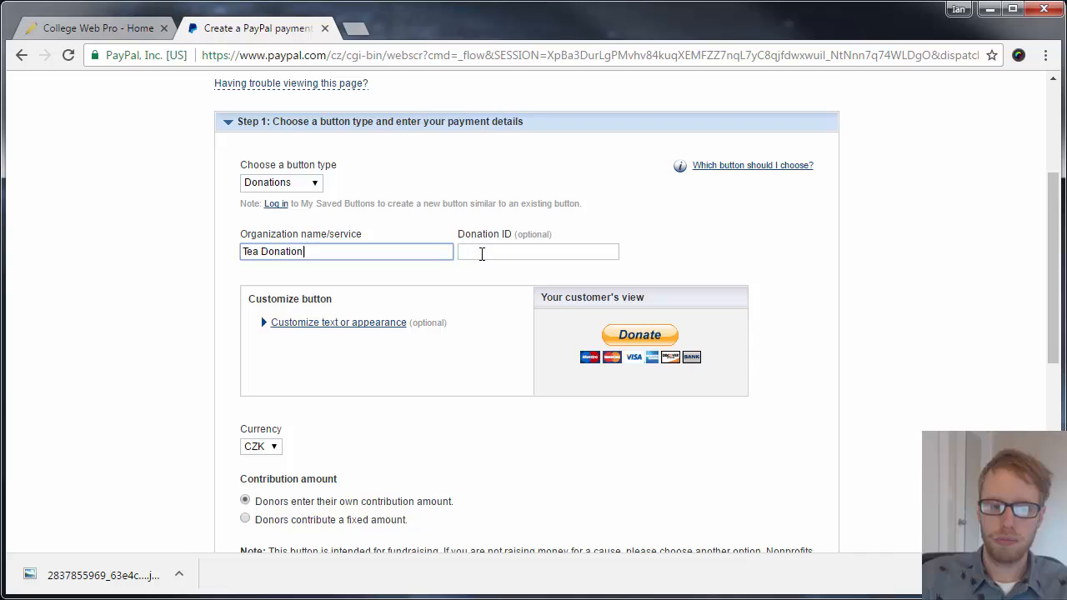
Change the currency from CZK to USD and keep 'Donors enter their own contribution amount'
{"action": "scroll", "scroll_direction": "down", "scroll_amount": 3}
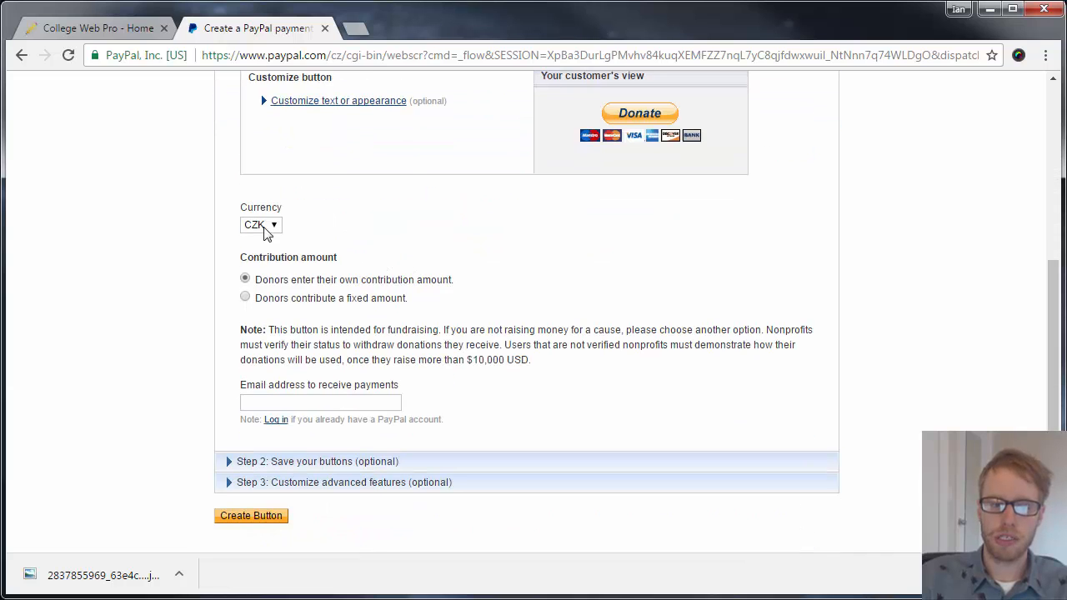
{"action": "left_click", "coordinate": [260, 223]}
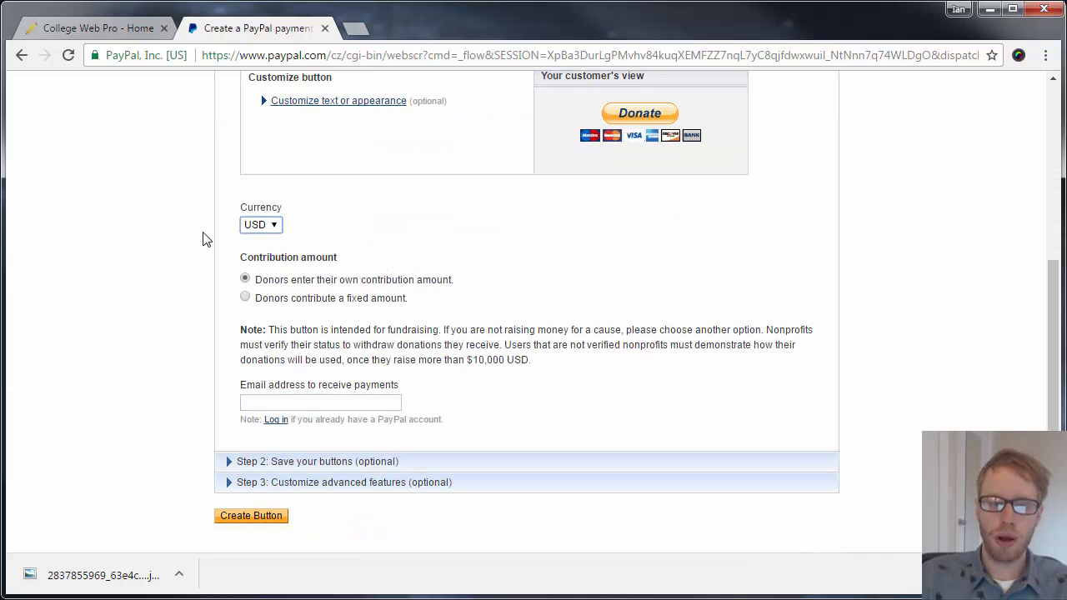
{"action": "scroll", "scroll_direction": "up", "scroll_amount": 3}
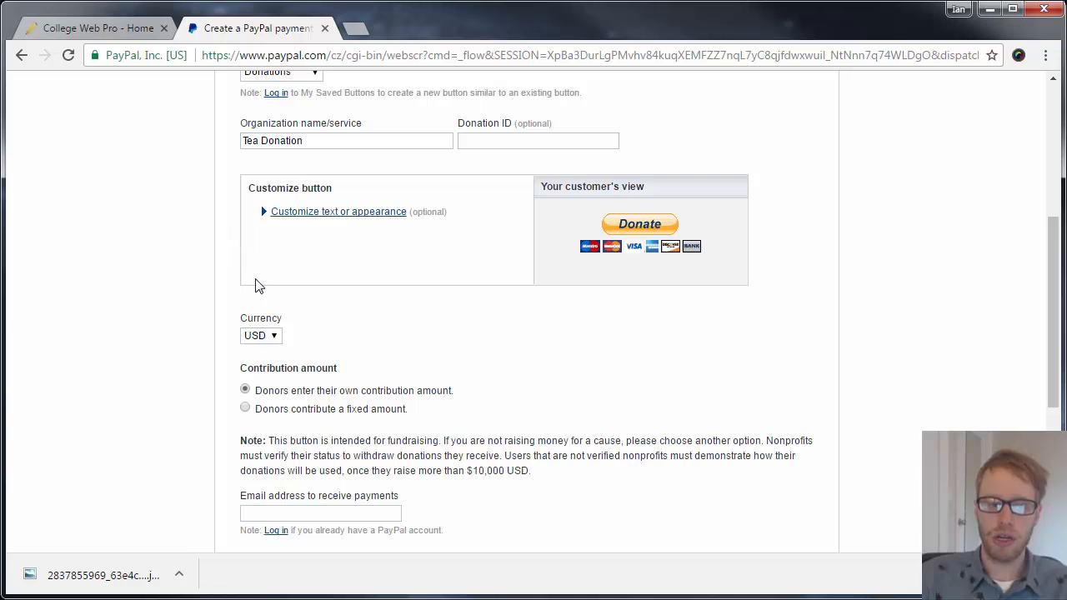
{"action": "scroll", "scroll_direction": "down", "scroll_amount": 3}
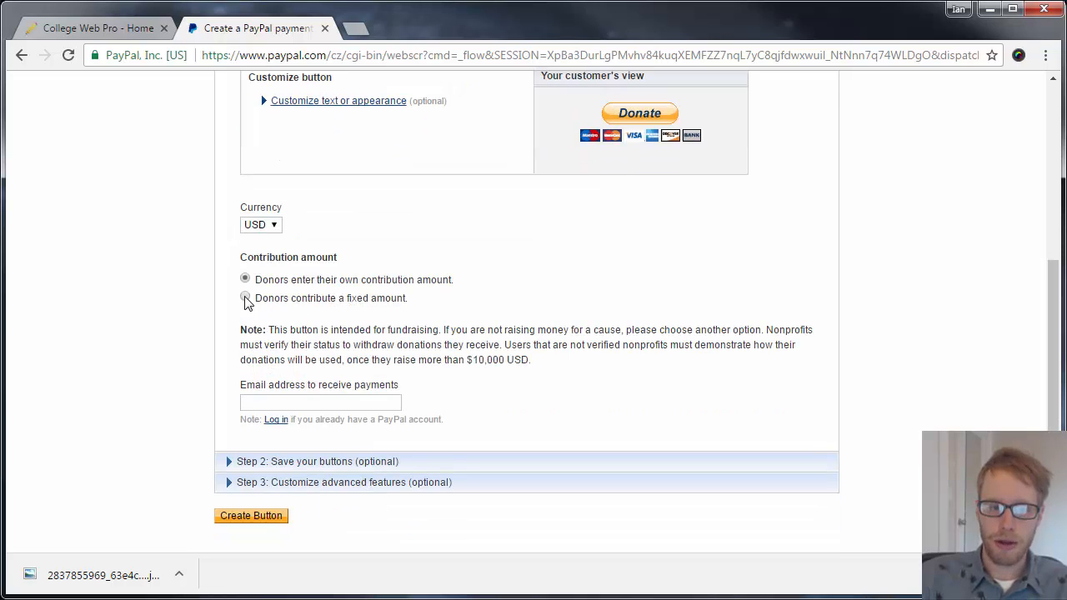
{"action": "left_click", "coordinate": [245, 297]}
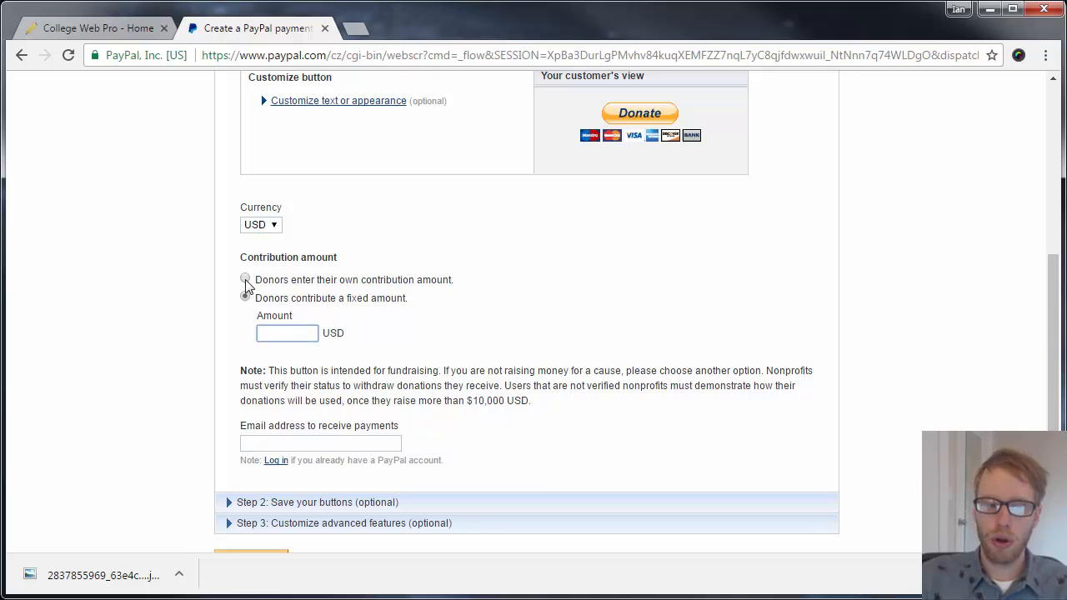
{"action": "left_click", "coordinate": [245, 278]}
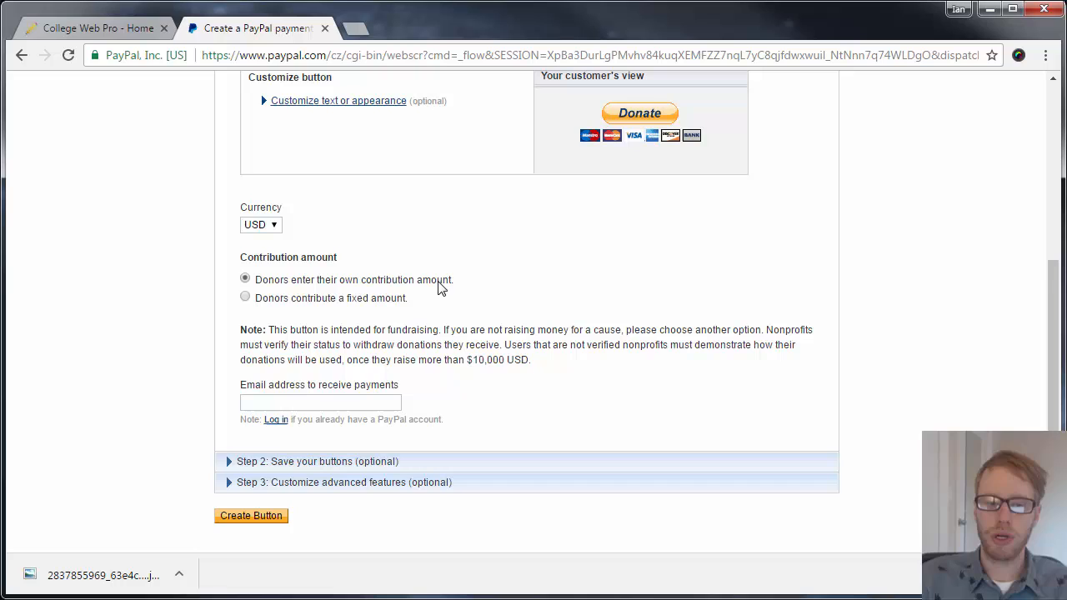
{"action": "mouse_move", "coordinate": [387, 290]}
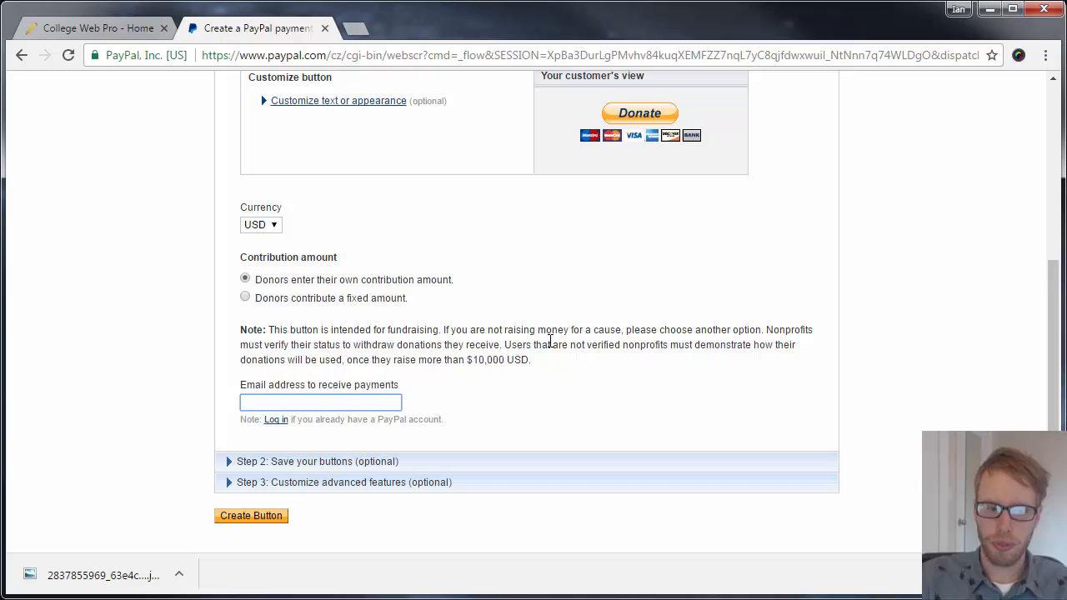
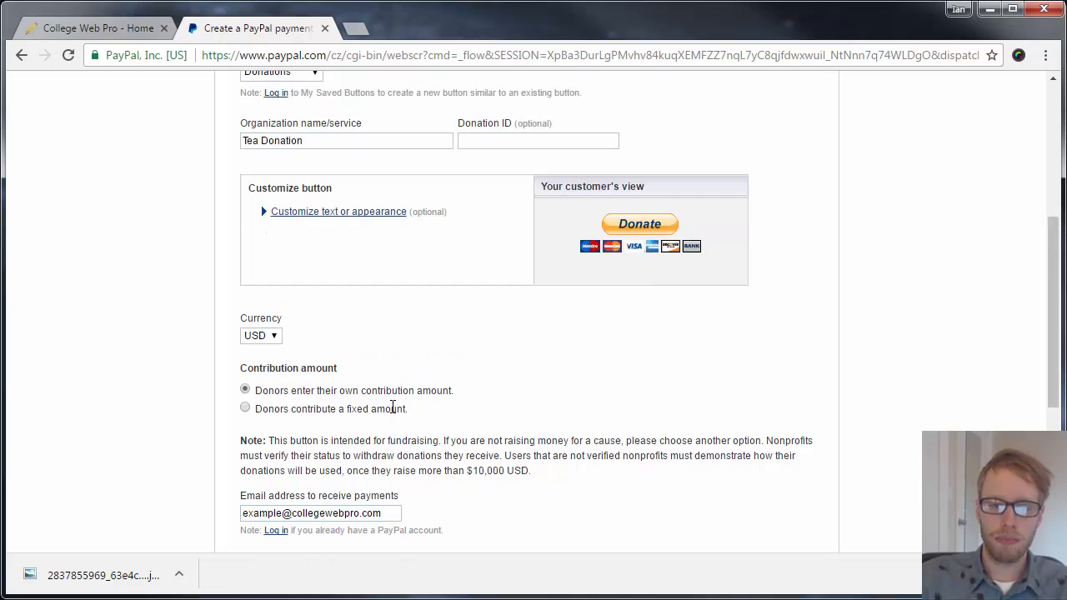
{"action": "scroll", "scroll_direction": "up", "scroll_amount": 3}
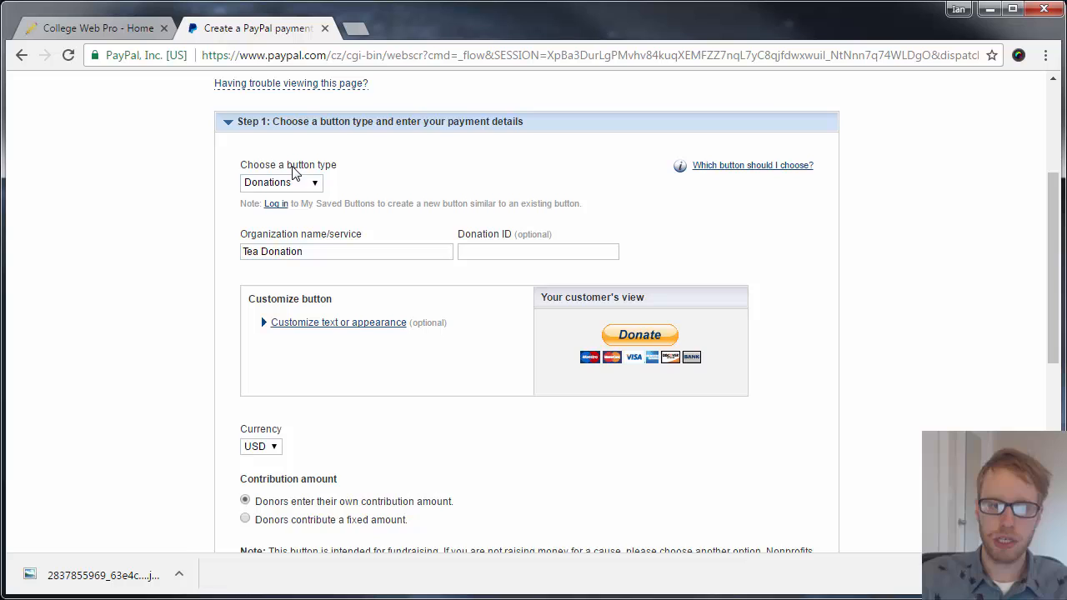
{"action": "scroll", "scroll_direction": "down", "scroll_amount": 3}
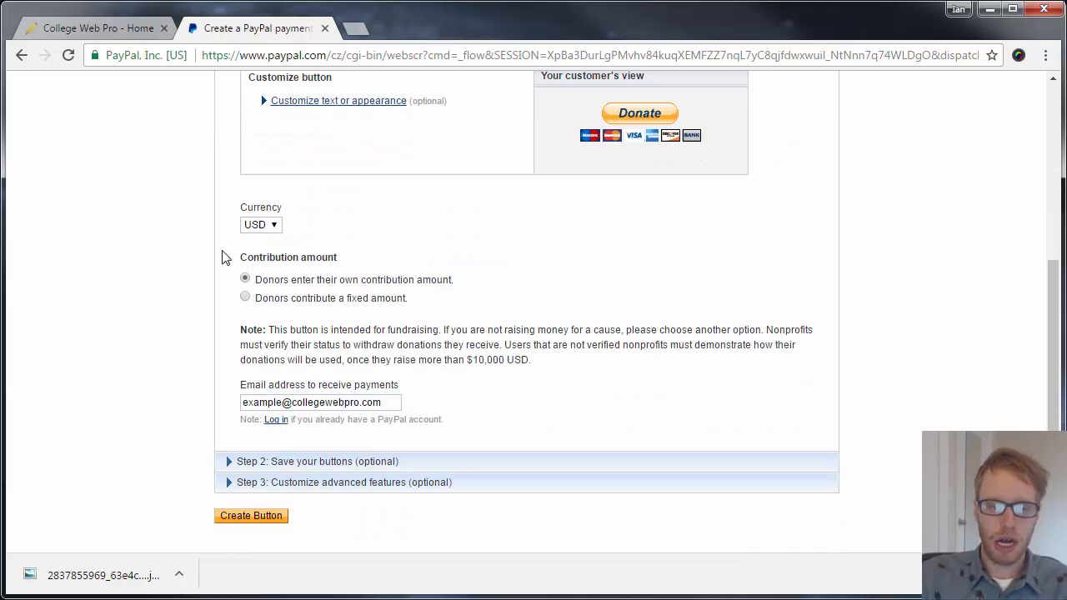
{"action": "mouse_move", "coordinate": [258, 310]}
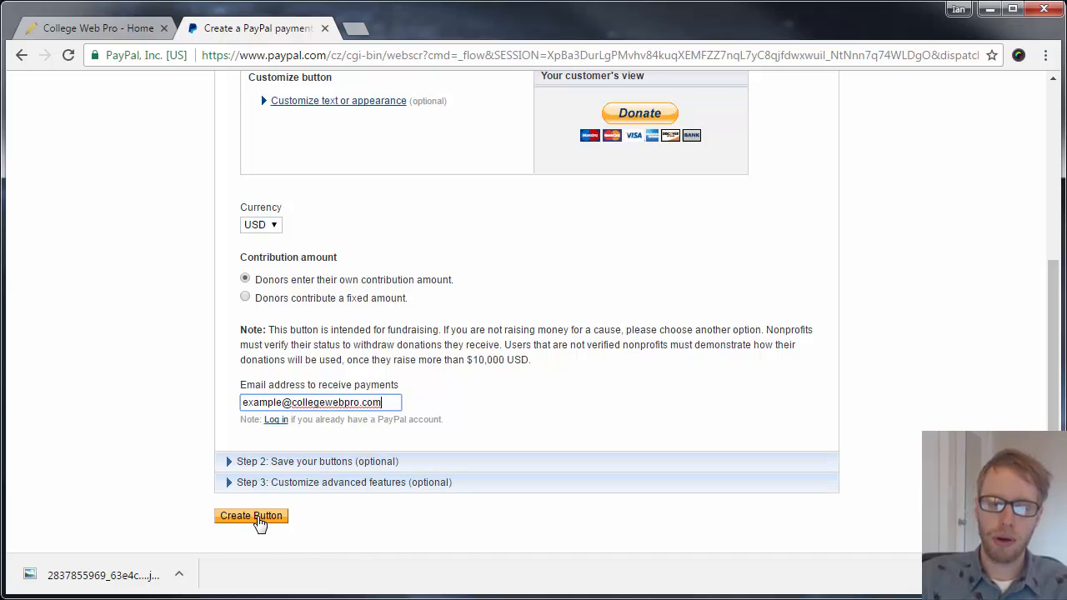
Create the button, select and copy its website code, then switch back to College Web Pro
{"action": "left_click", "coordinate": [250, 515]}
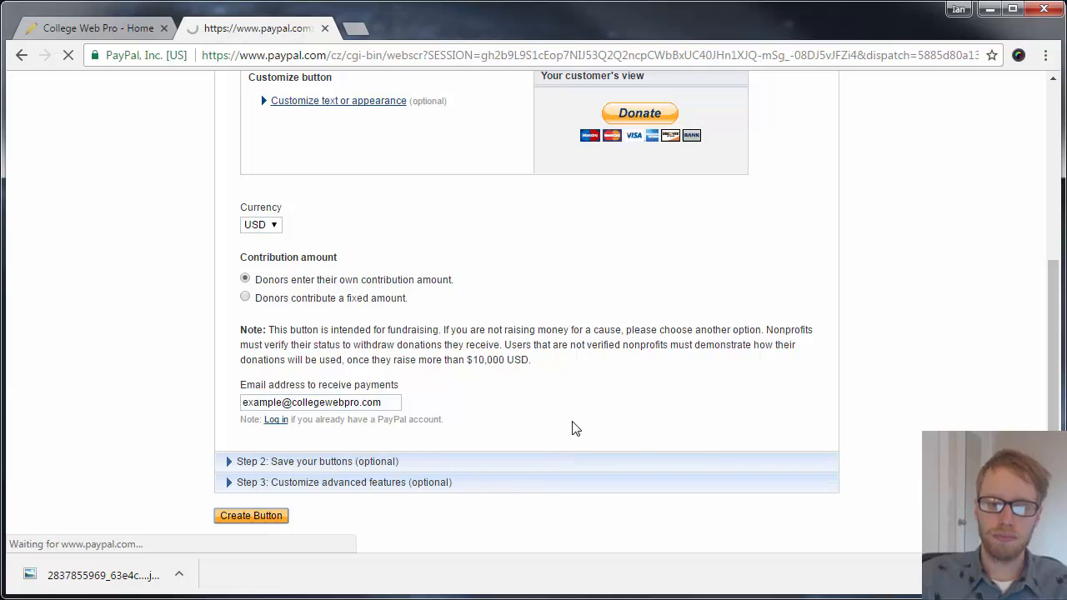
{"action": "left_click", "coordinate": [250, 515]}
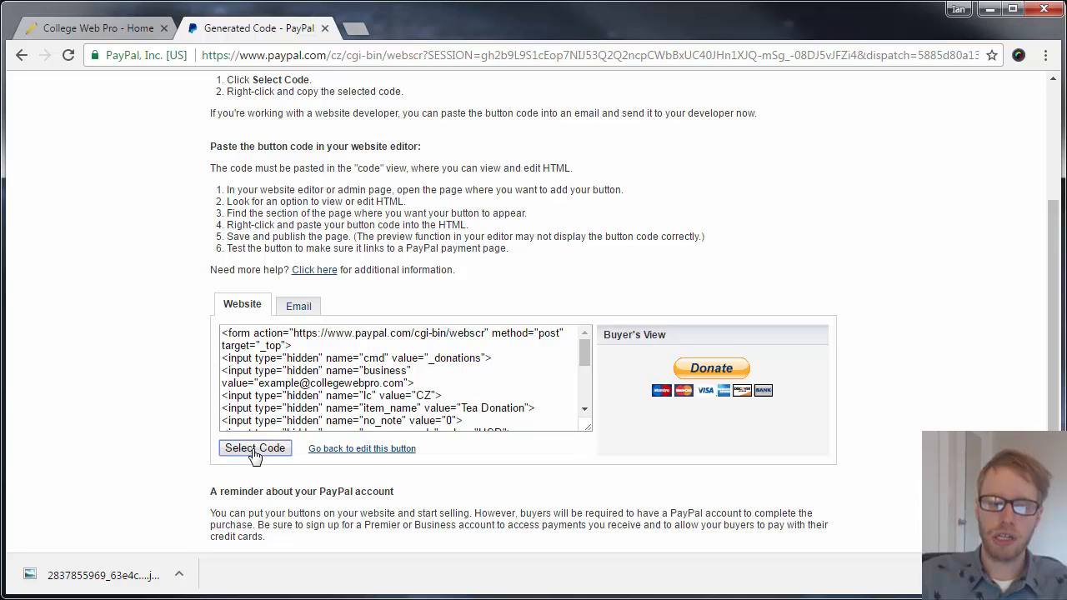
{"action": "left_click", "coordinate": [253, 448]}
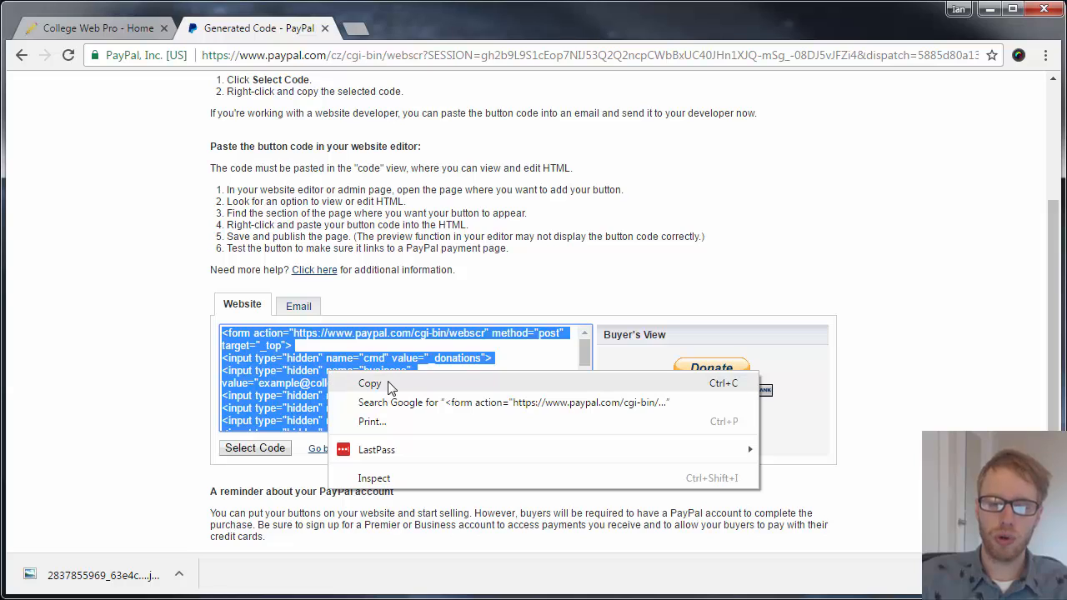
{"action": "mouse_move", "coordinate": [423, 392]}
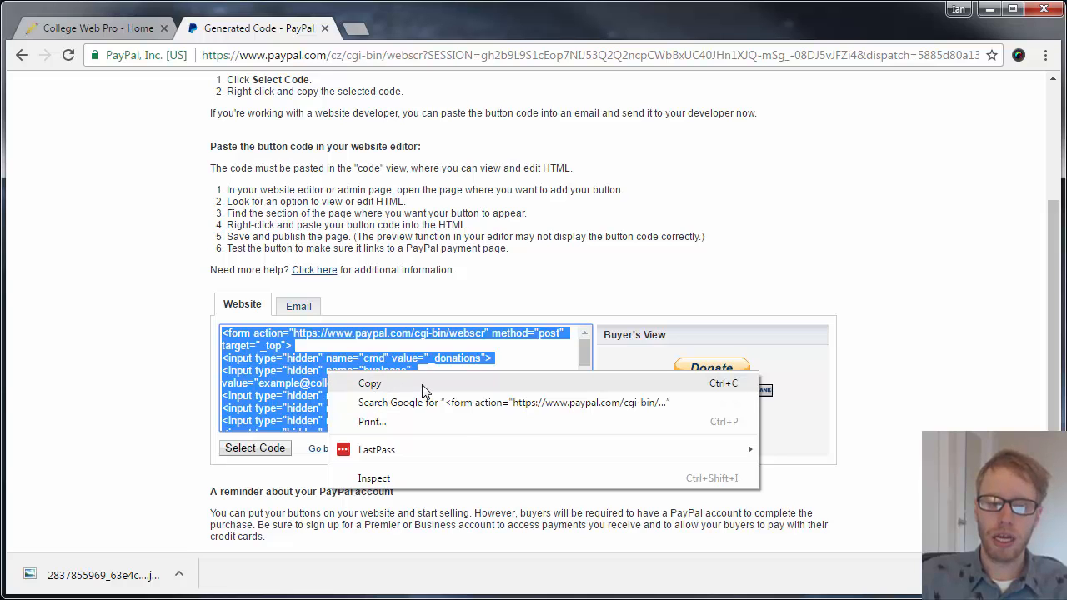
{"action": "left_click", "coordinate": [370, 382]}
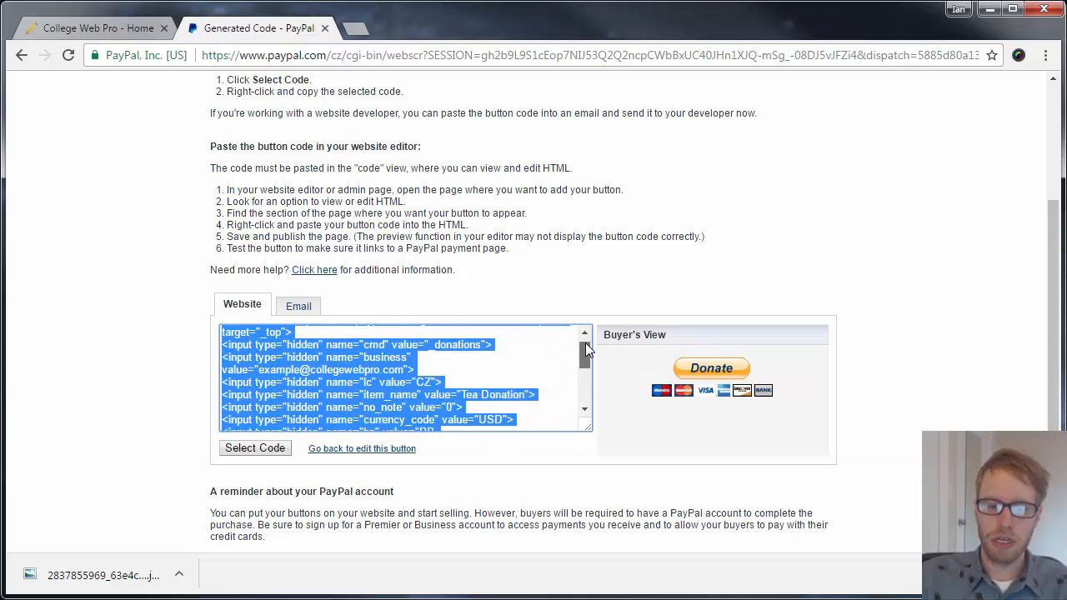
{"action": "scroll", "scroll_direction": "up", "scroll_amount": 3}
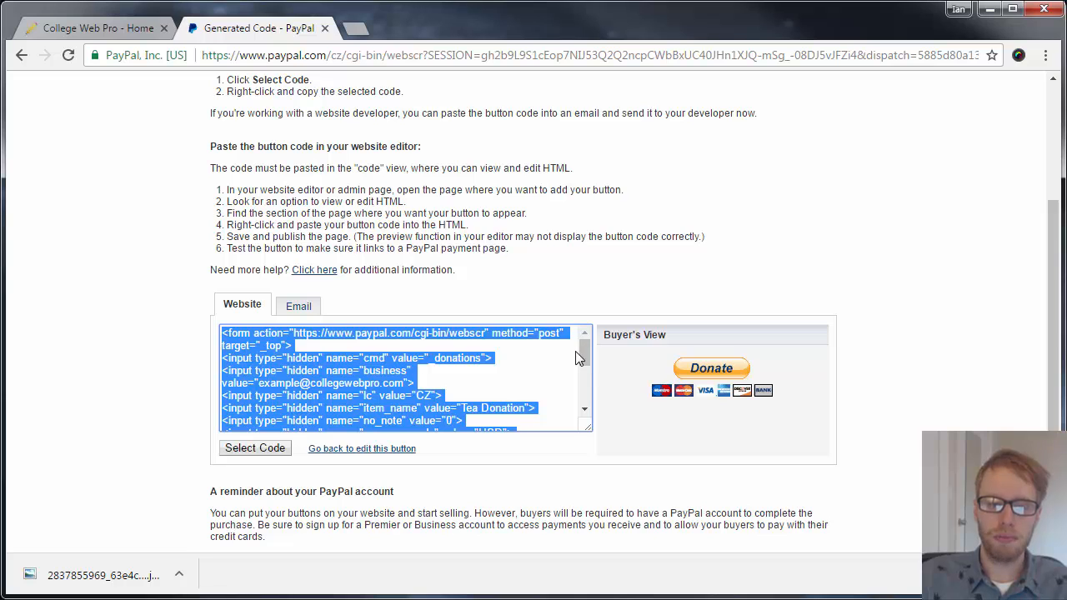
{"action": "left_click", "coordinate": [92, 26]}
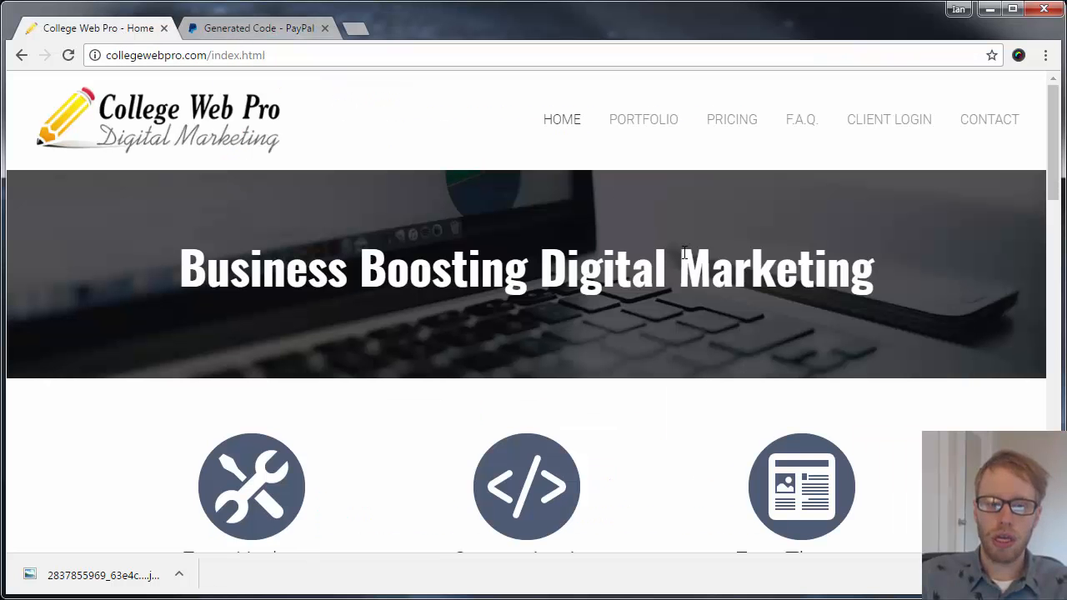
{"action": "mouse_move", "coordinate": [637, 185]}
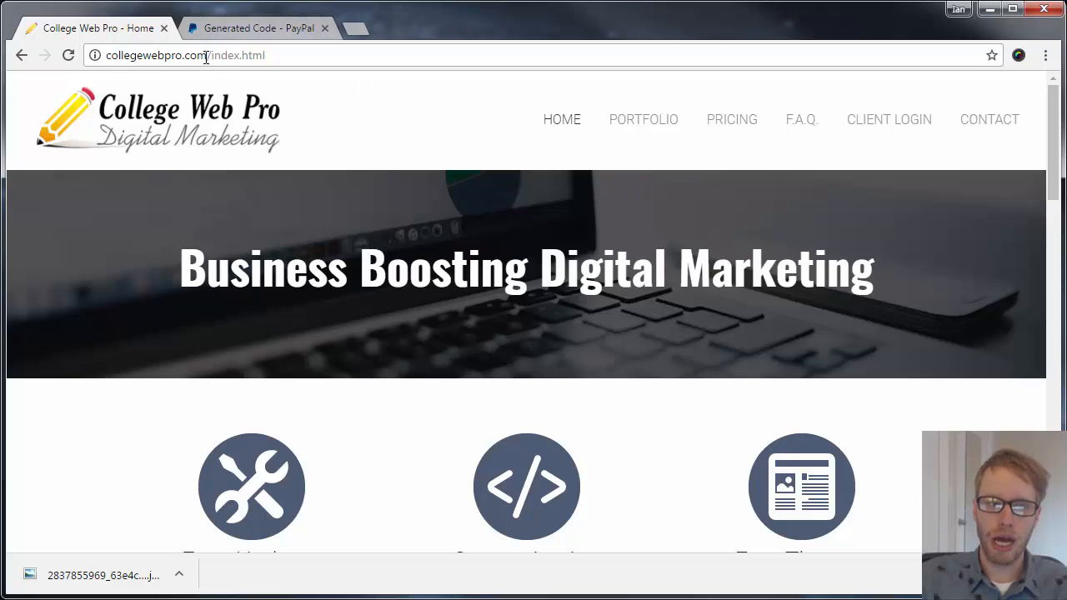
{"action": "mouse_move", "coordinate": [888, 120]}
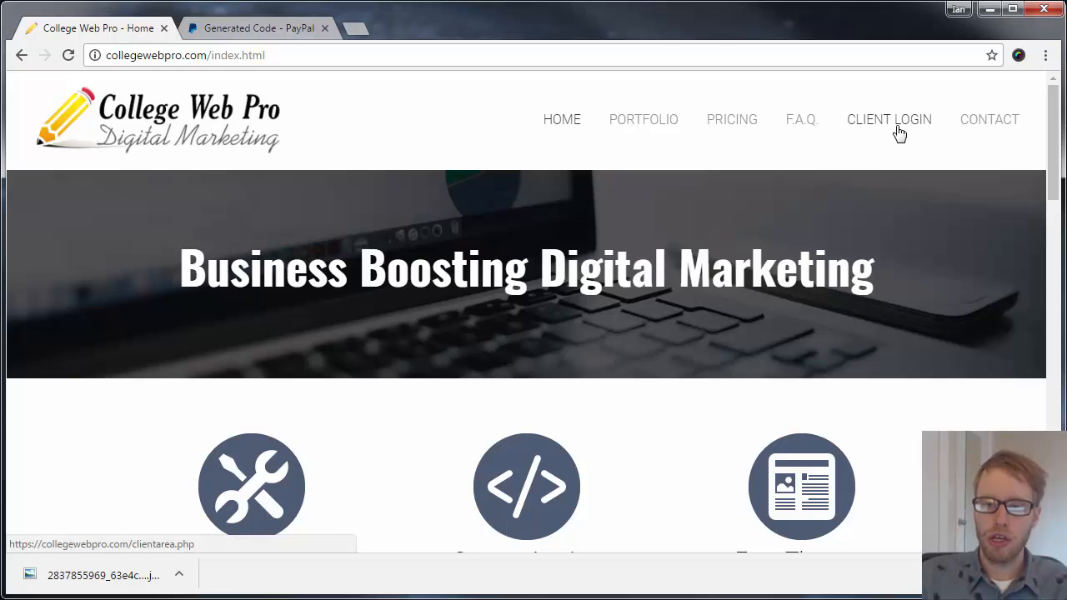
Go to the College Web Pro client area via CLIENT LOGIN
{"action": "left_click", "coordinate": [888, 120]}
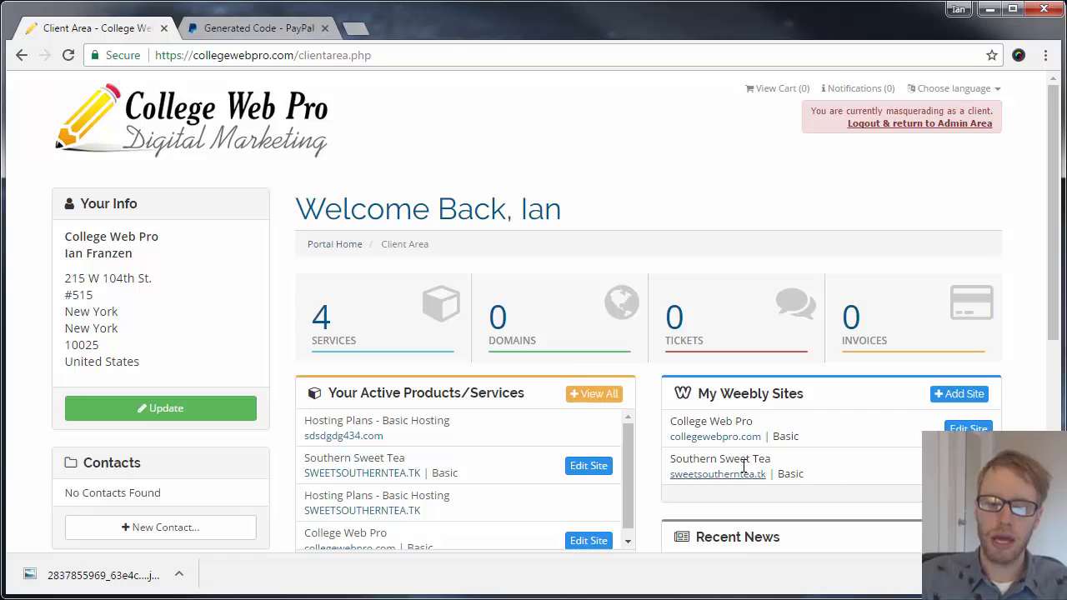
{"action": "mouse_move", "coordinate": [797, 508]}
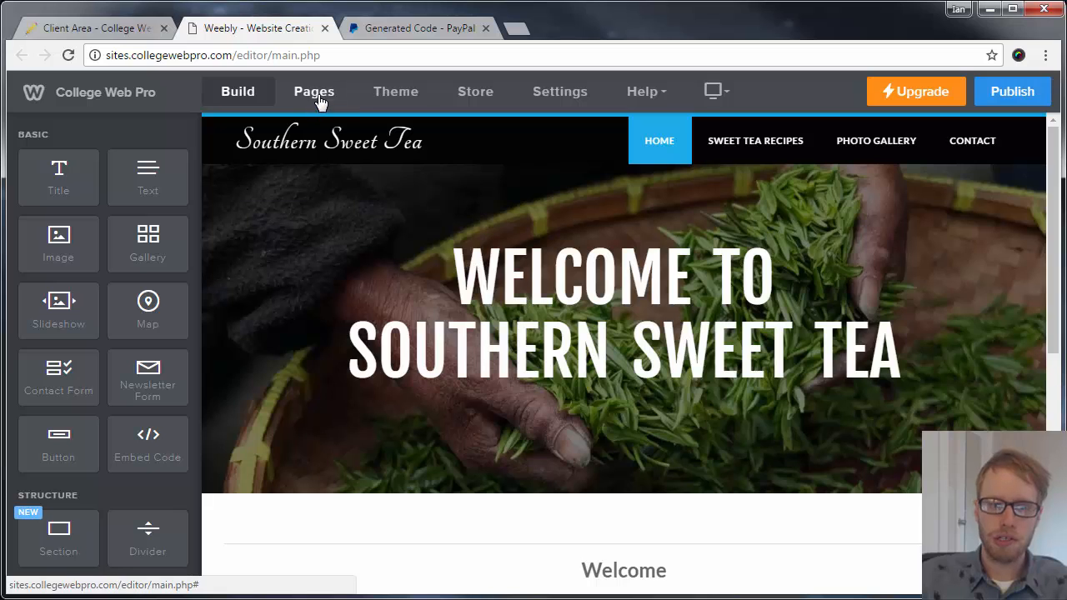
Add a new standard page named 'How You Can Help' with no header
{"action": "left_click", "coordinate": [313, 92]}
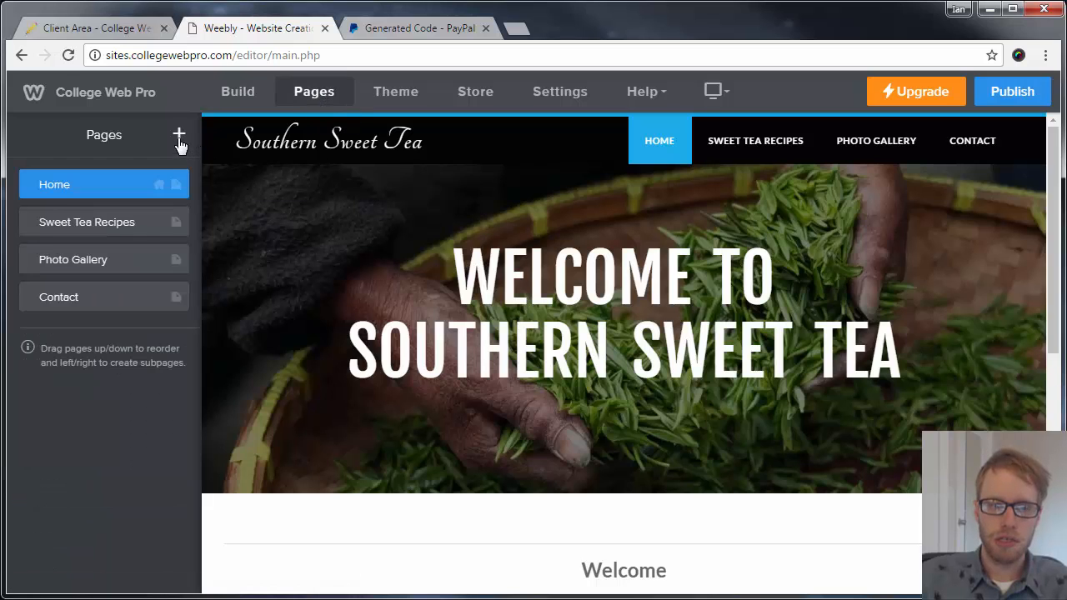
{"action": "left_click", "coordinate": [179, 135]}
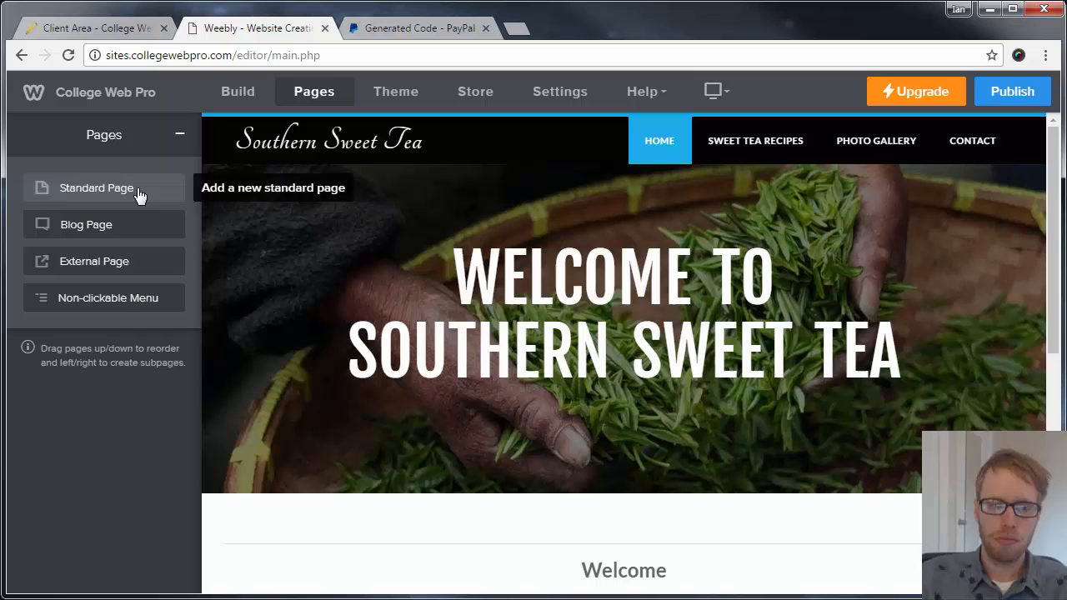
{"action": "left_click", "coordinate": [97, 187]}
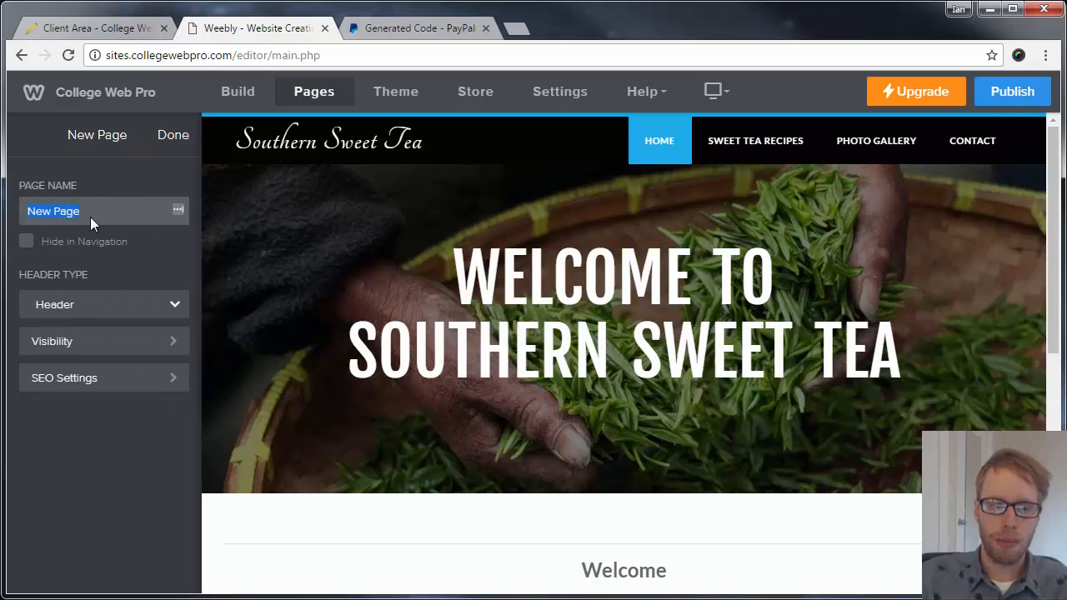
{"action": "type", "text": "How"}
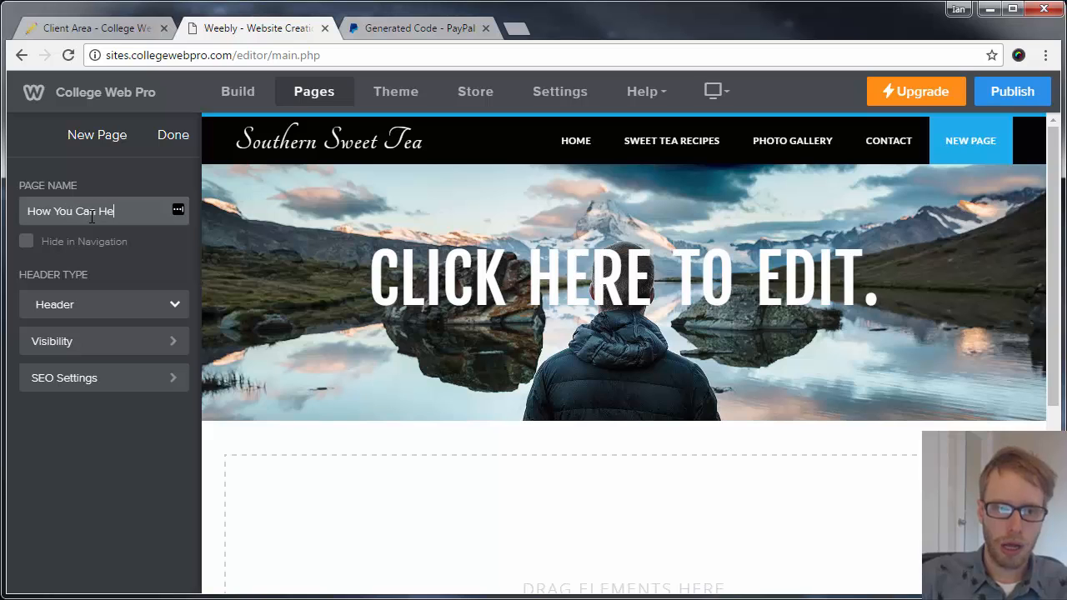
{"action": "type", "text": "lp"}
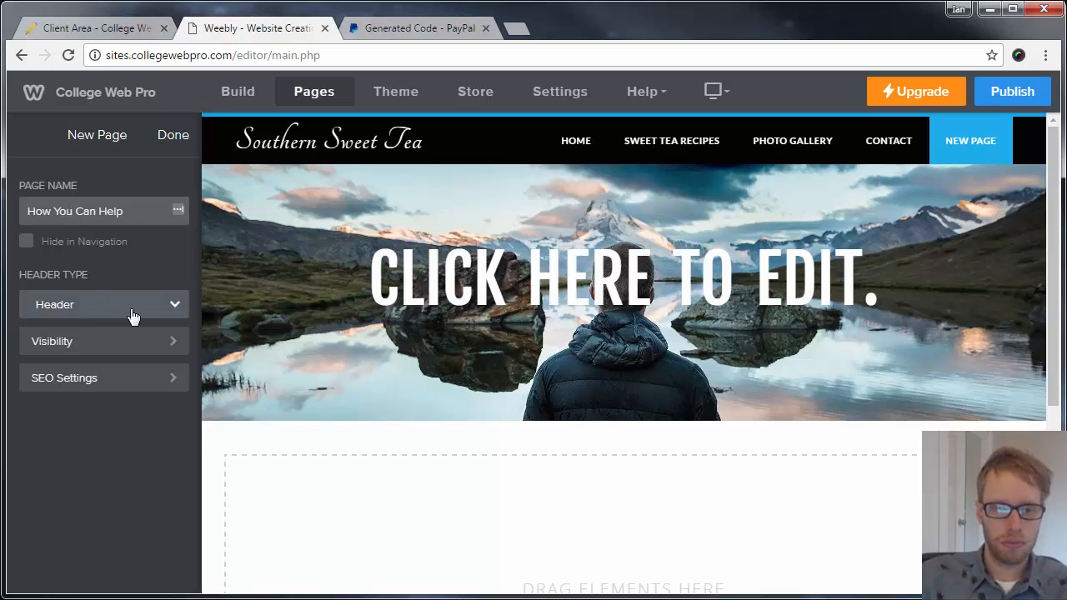
{"action": "left_click", "coordinate": [104, 303]}
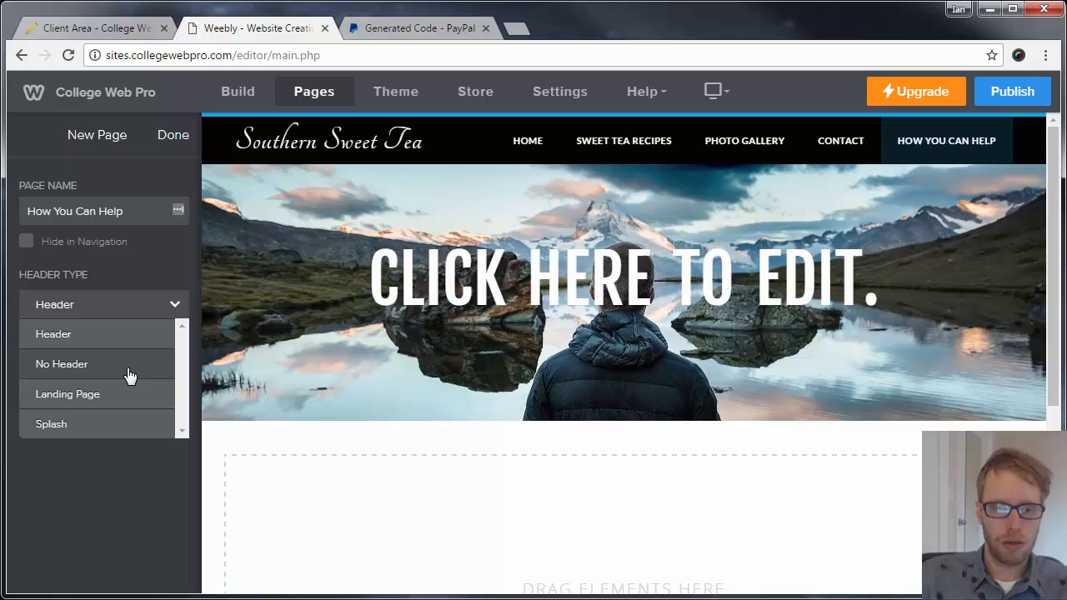
{"action": "left_click", "coordinate": [60, 364]}
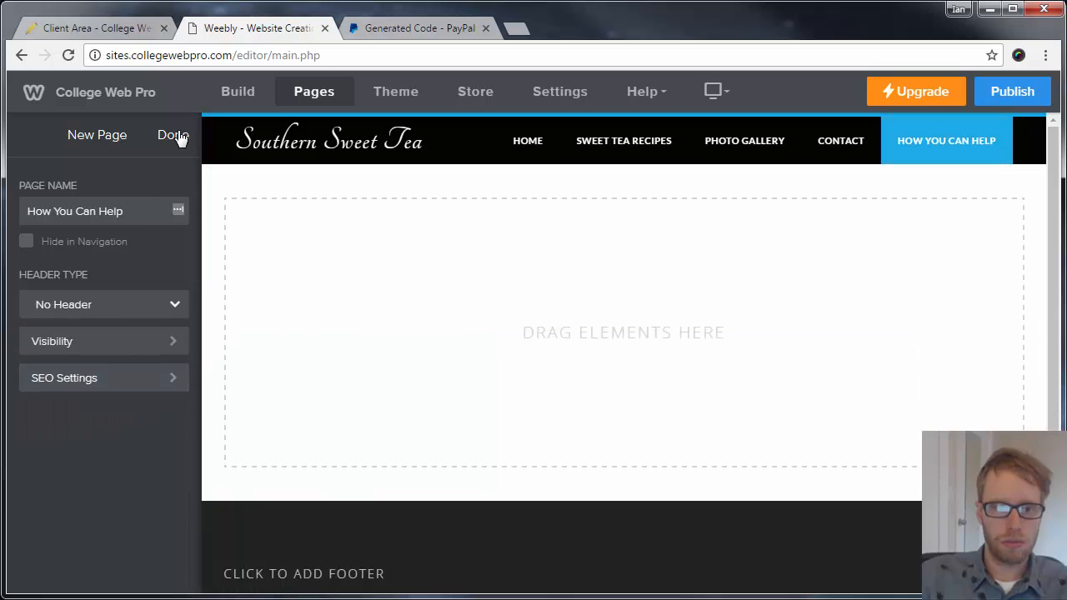
Move How You Can Help above Contact in the page list and switch to building it
{"action": "left_click", "coordinate": [173, 135]}
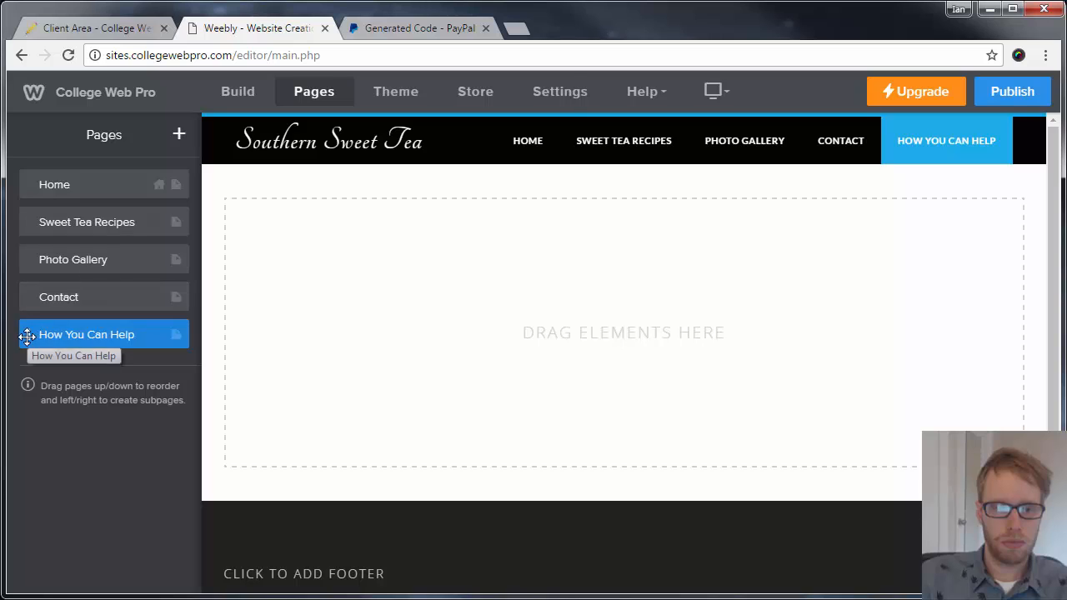
{"action": "left_click_drag", "start_coordinate": [87, 333], "coordinate": [87, 297]}
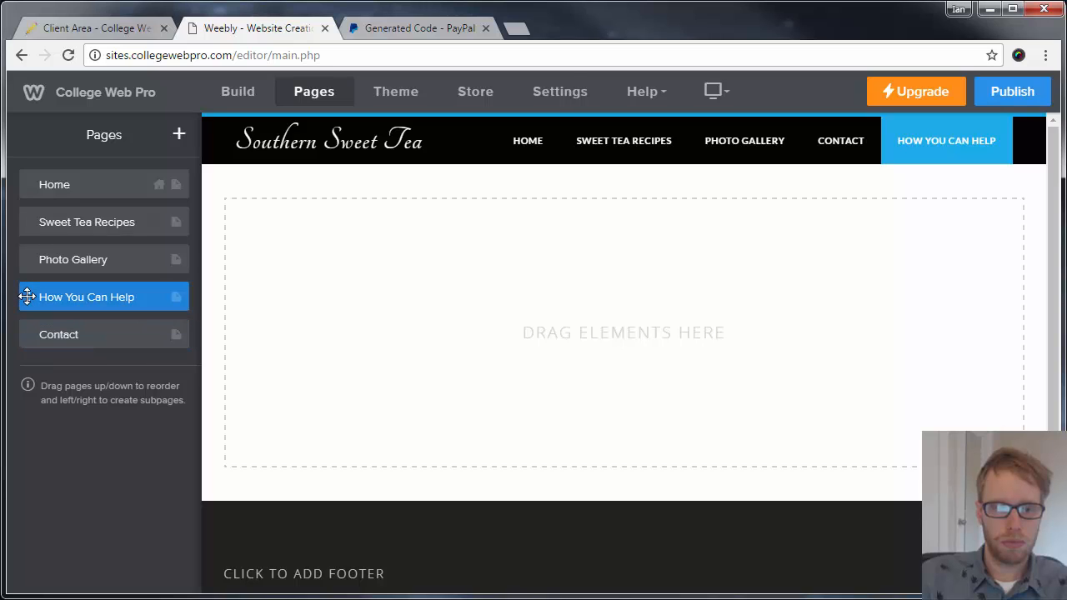
{"action": "left_click", "coordinate": [237, 90]}
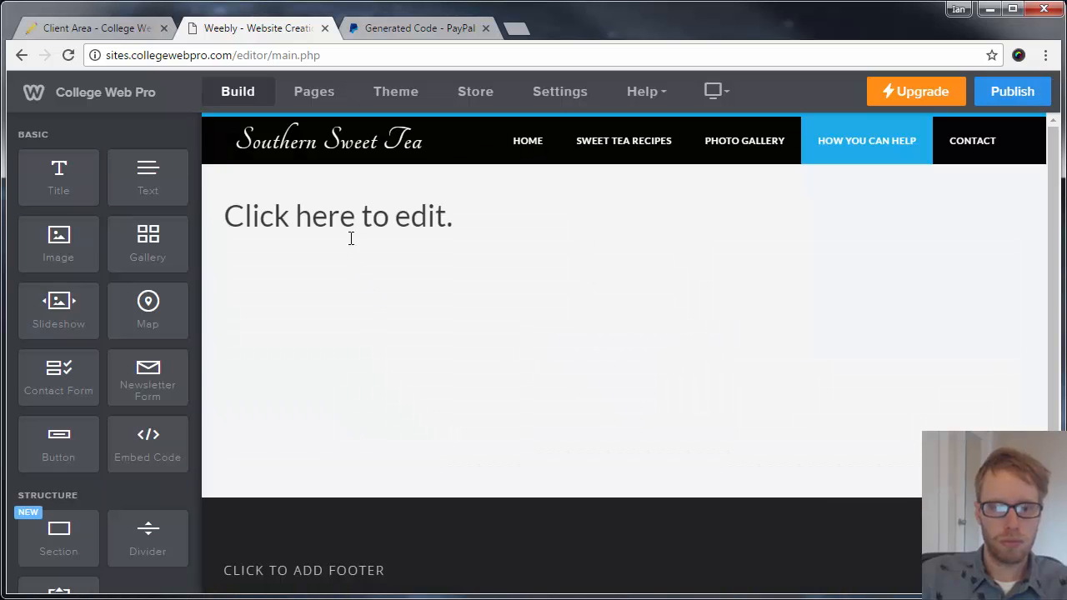
Title the page 'Donate Today' and write 'Thank you so much. We appreciate your contribution.' below it
{"action": "type", "text": "Donate"}
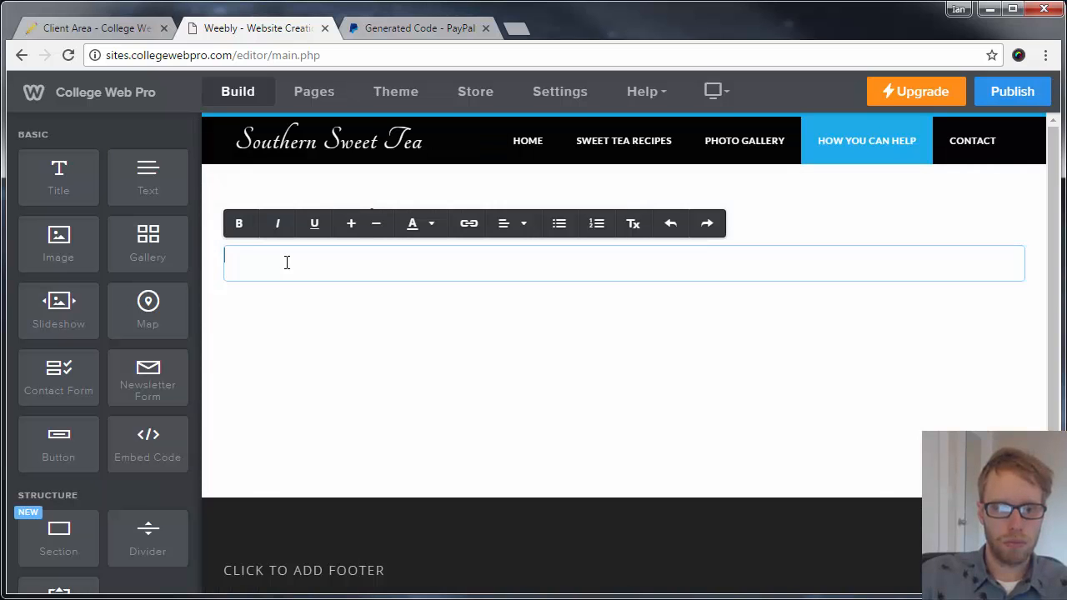
{"action": "type", "text": "Thank you so"}
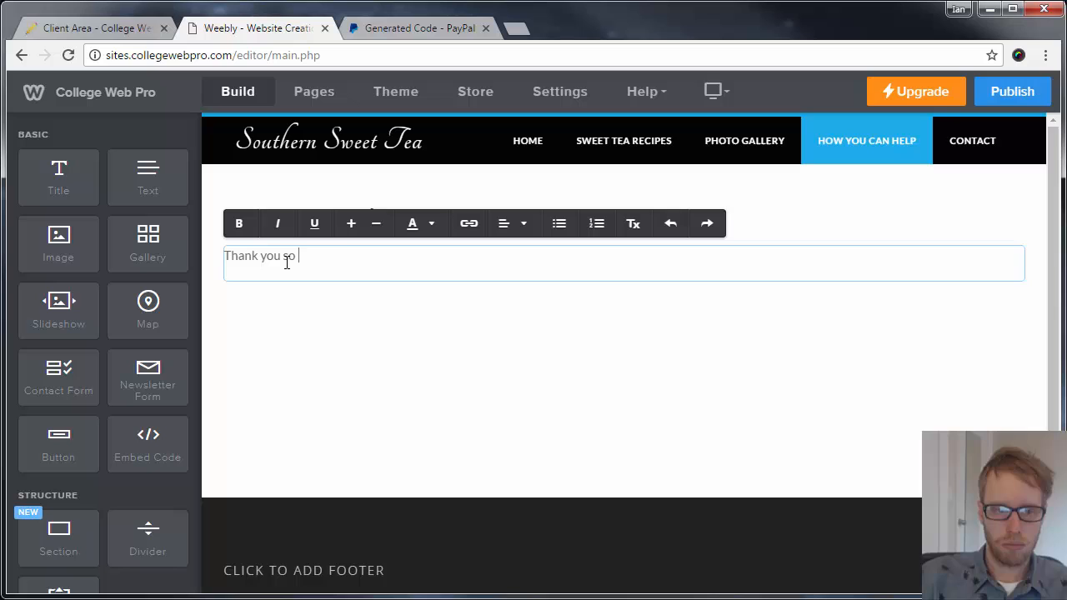
{"action": "type", "text": "much. We"}
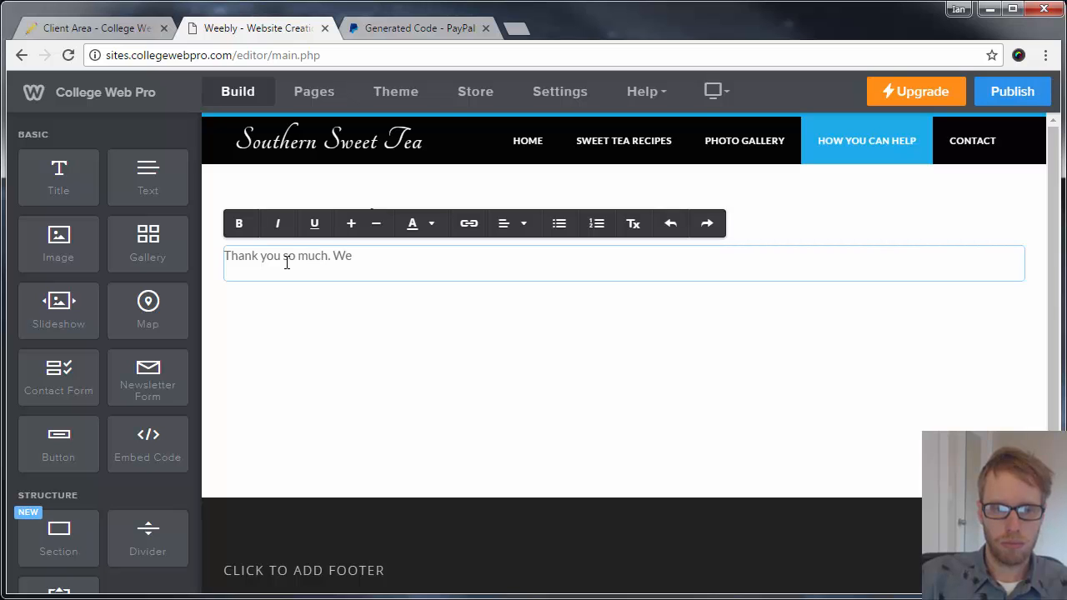
{"action": "type", "text": "appreciate your contributi"}
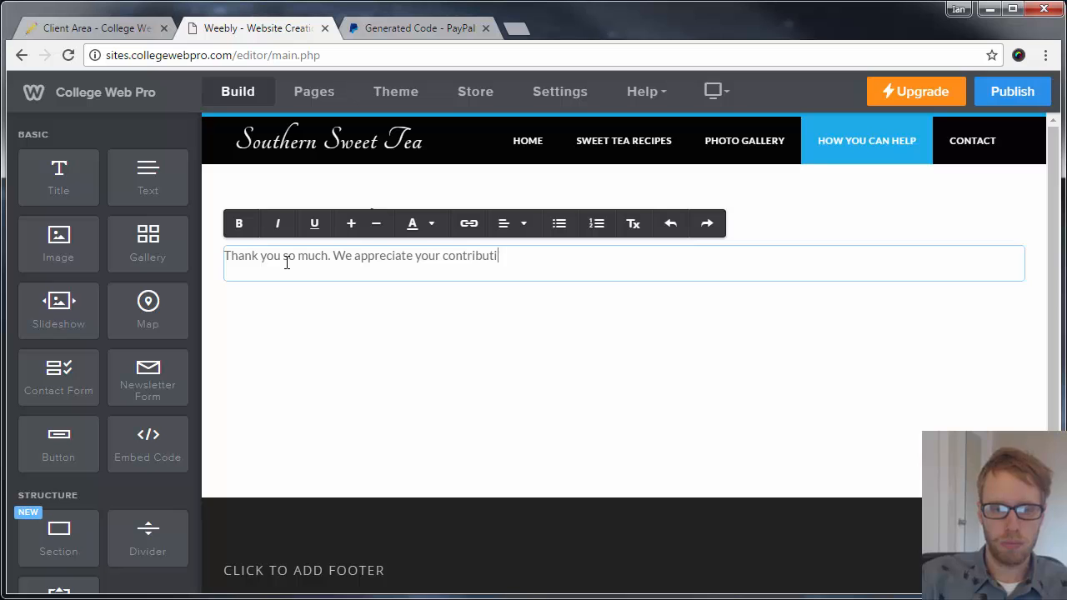
{"action": "left_click", "coordinate": [217, 360]}
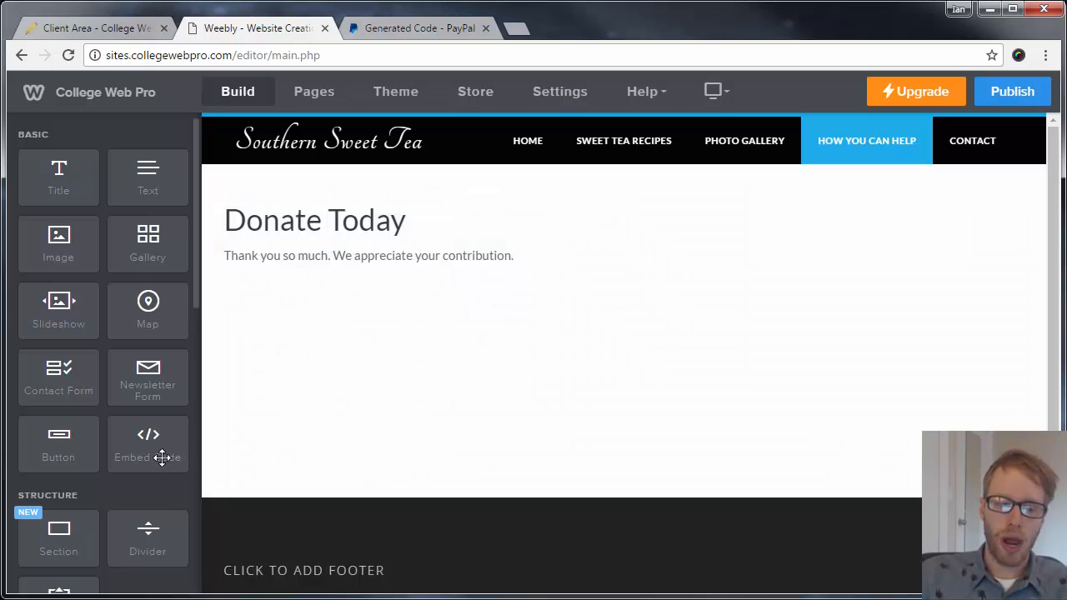
Drop an Embed Code element onto the page, just below the Donate Today heading
{"action": "left_click_drag", "start_coordinate": [147, 443], "coordinate": [283, 283]}
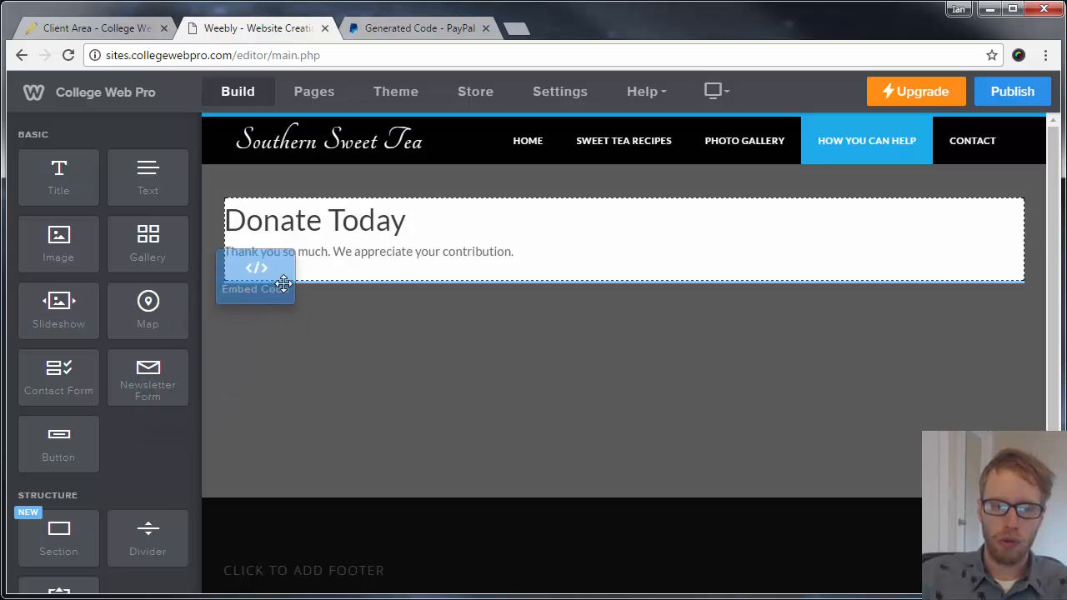
{"action": "left_click_drag", "start_coordinate": [257, 277], "coordinate": [298, 220]}
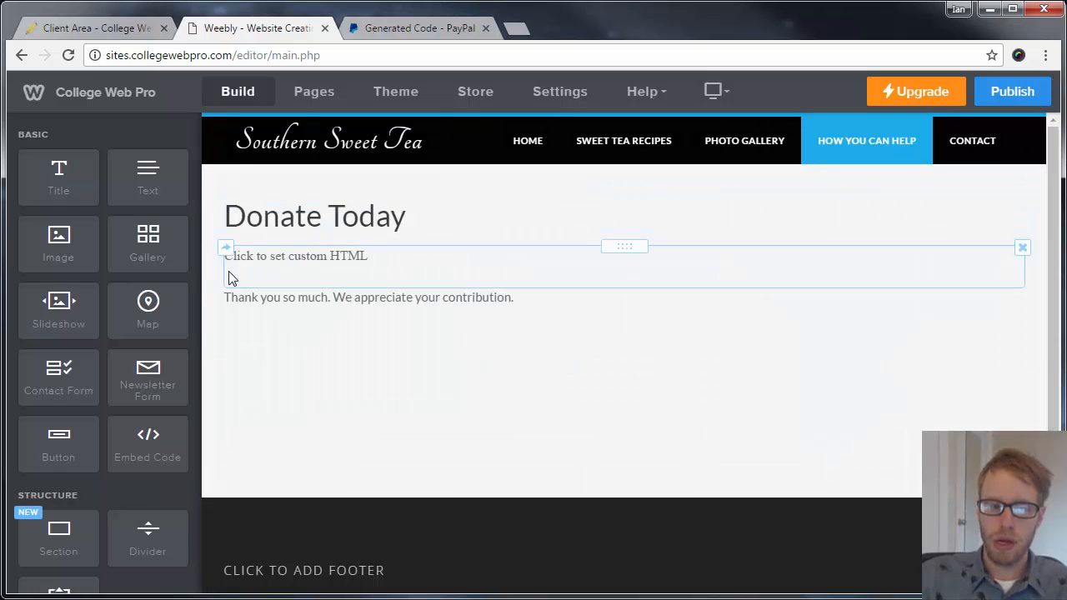
{"action": "mouse_move", "coordinate": [346, 270]}
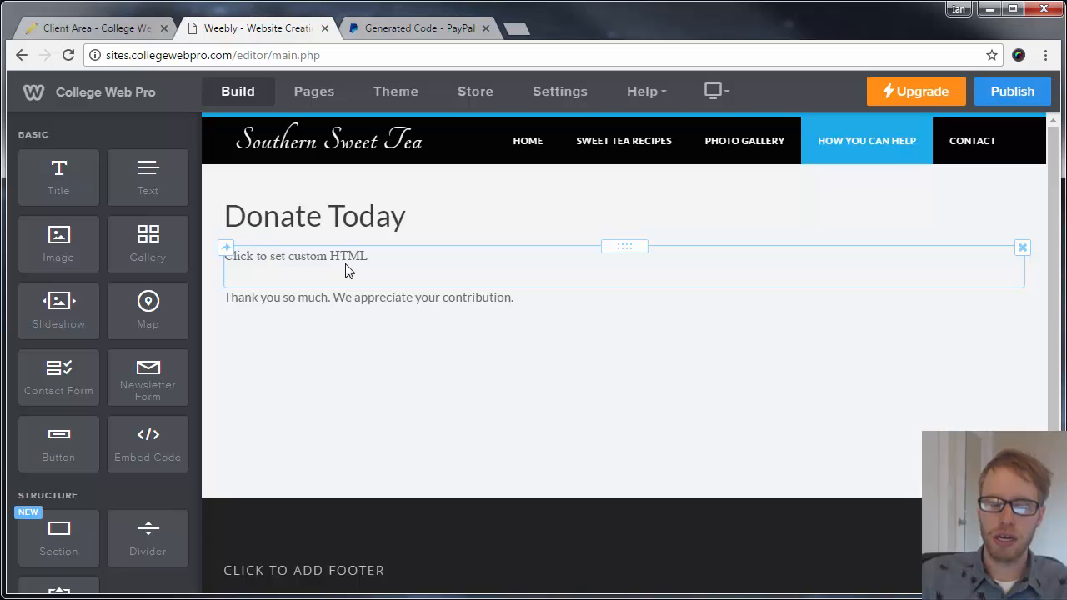
{"action": "mouse_move", "coordinate": [403, 270]}
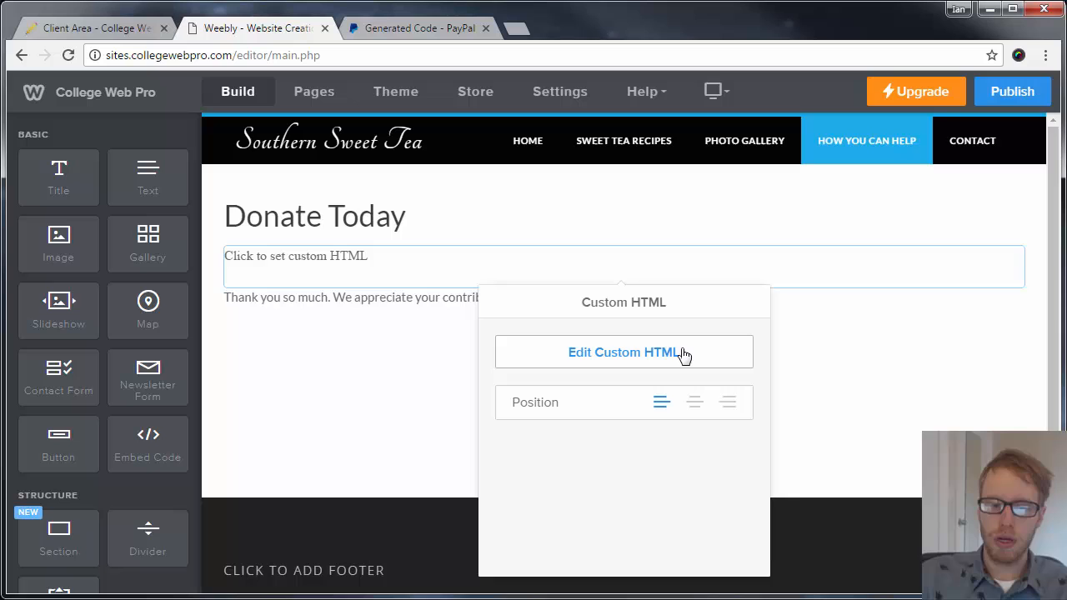
Edit the custom HTML block, paste the copied PayPal button code, and return to the Weebly editor
{"action": "left_click", "coordinate": [623, 351]}
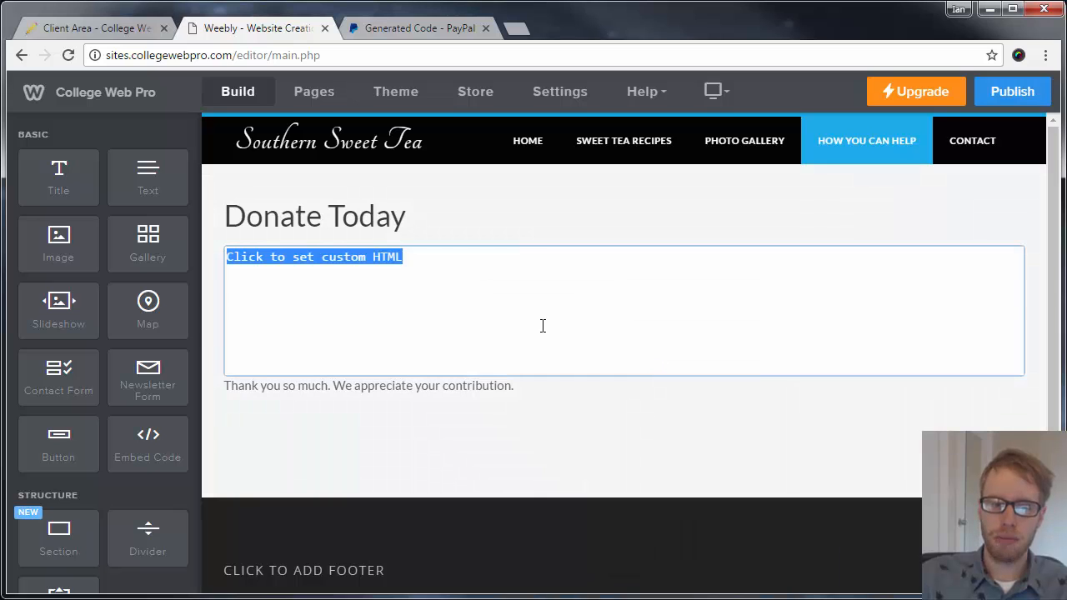
{"action": "left_click", "coordinate": [433, 298]}
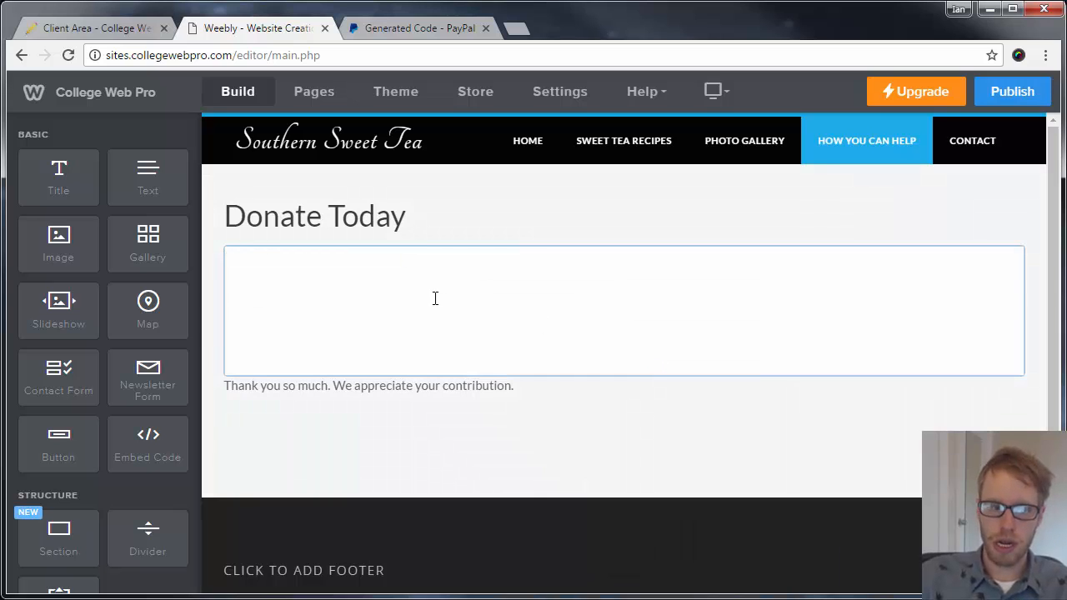
{"action": "right_click", "coordinate": [433, 298]}
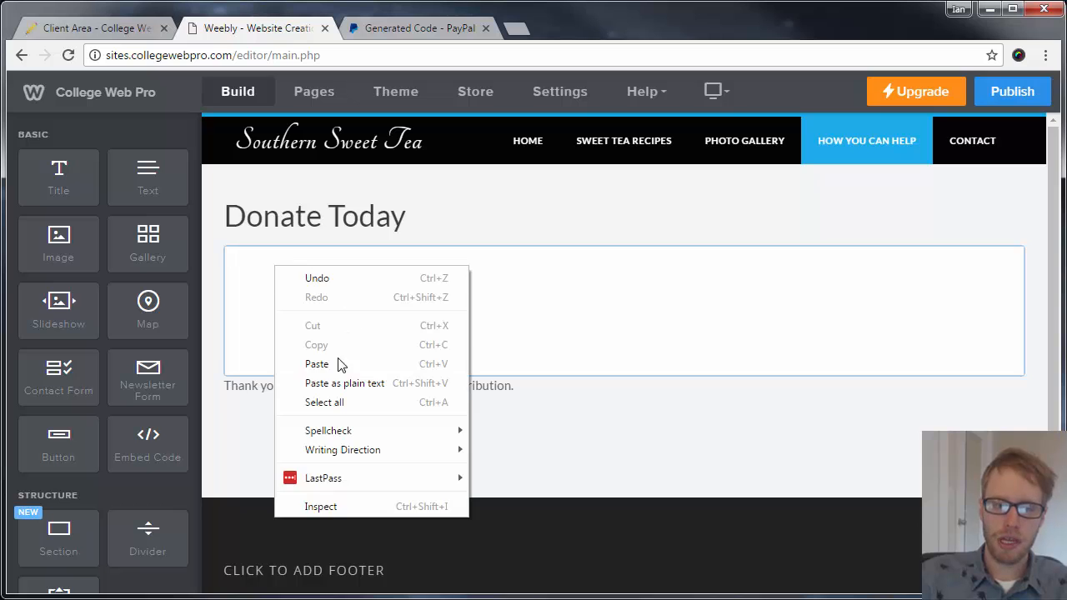
{"action": "left_click", "coordinate": [418, 26]}
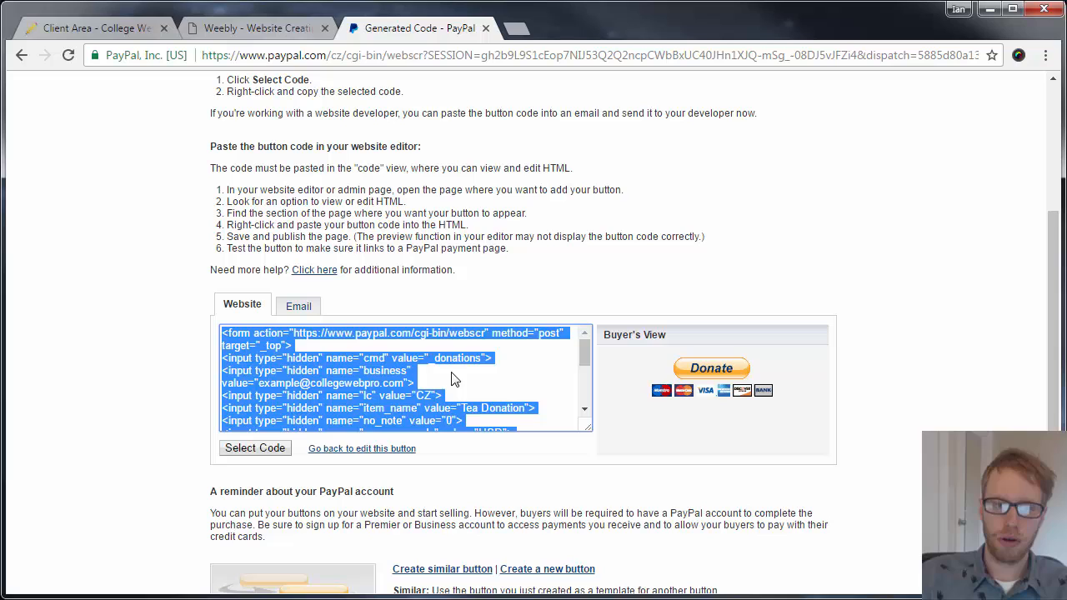
{"action": "mouse_move", "coordinate": [292, 20]}
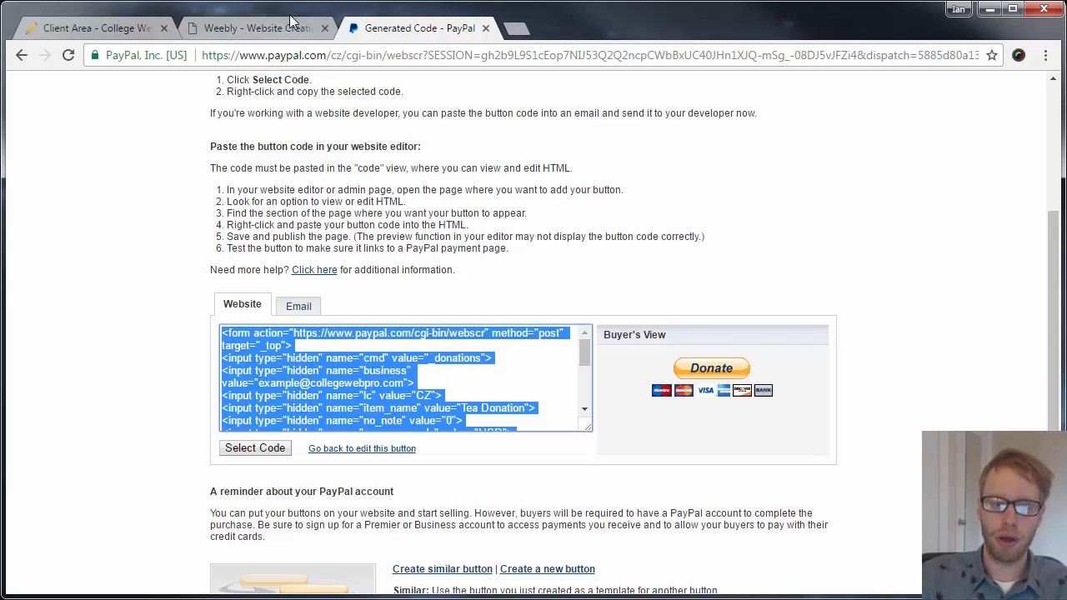
{"action": "left_click", "coordinate": [257, 26]}
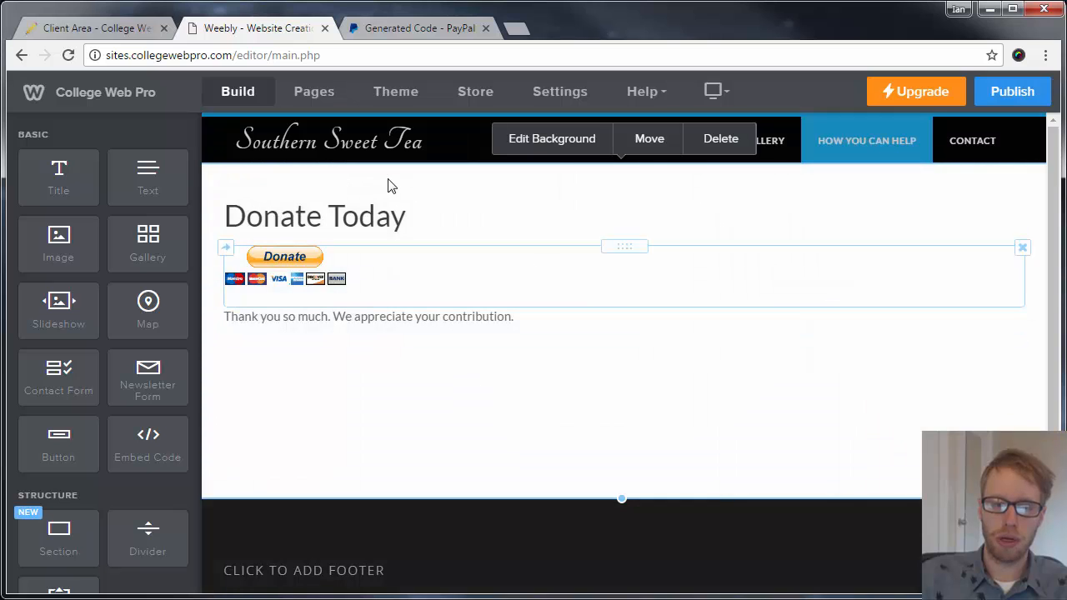
{"action": "left_click", "coordinate": [618, 413]}
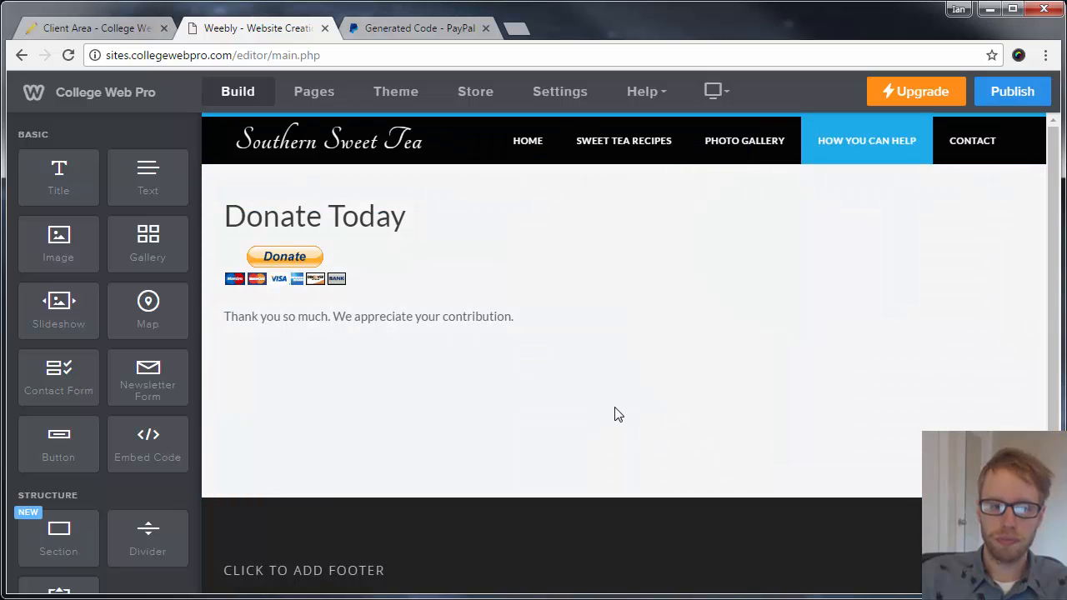
{"action": "mouse_move", "coordinate": [573, 375]}
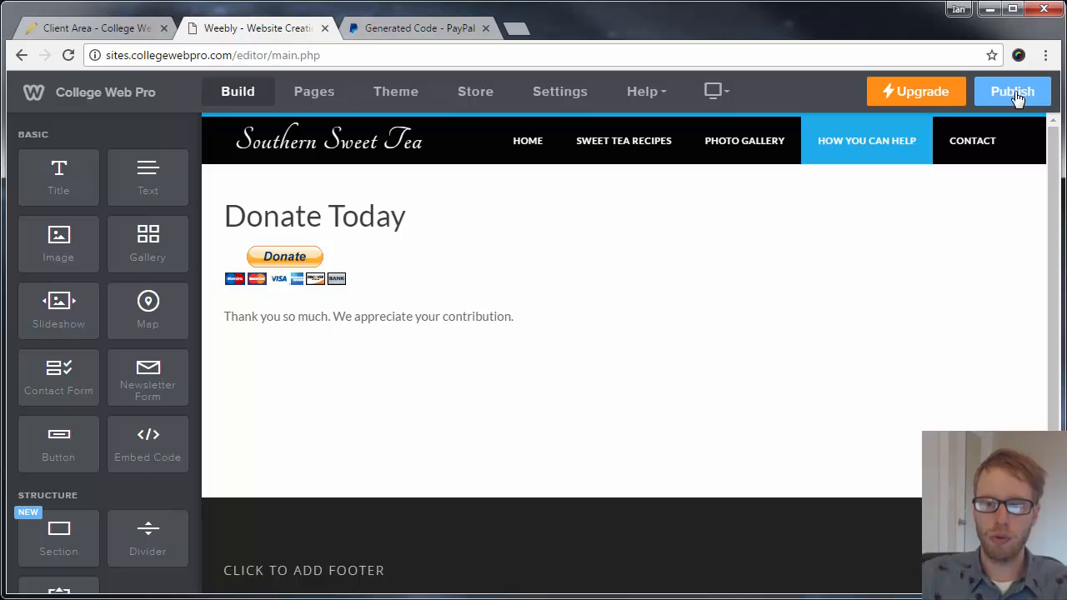
{"action": "mouse_move", "coordinate": [407, 436]}
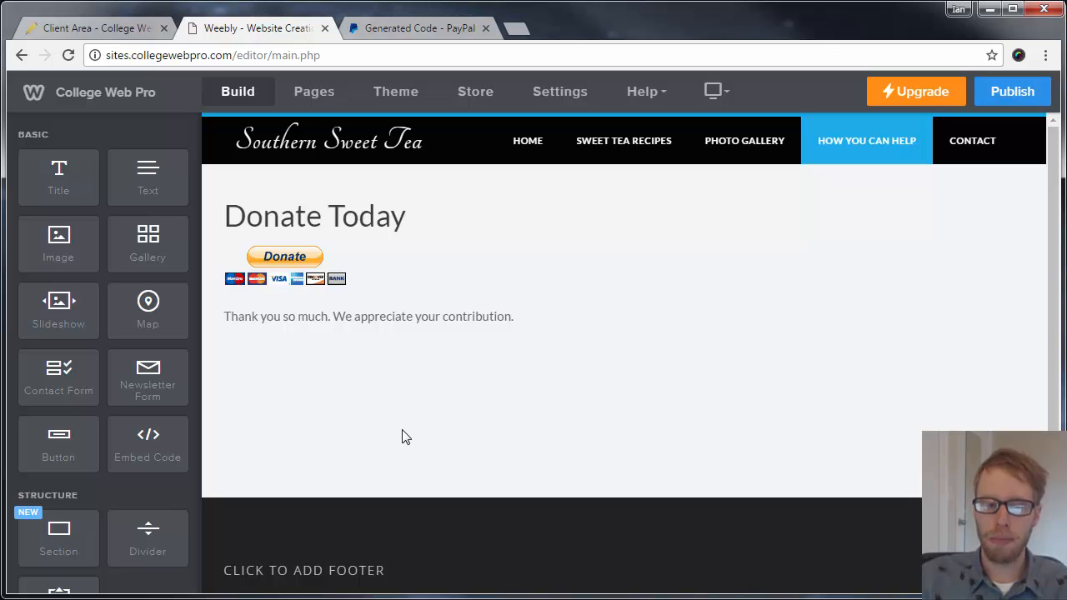
{"action": "mouse_move", "coordinate": [775, 362]}
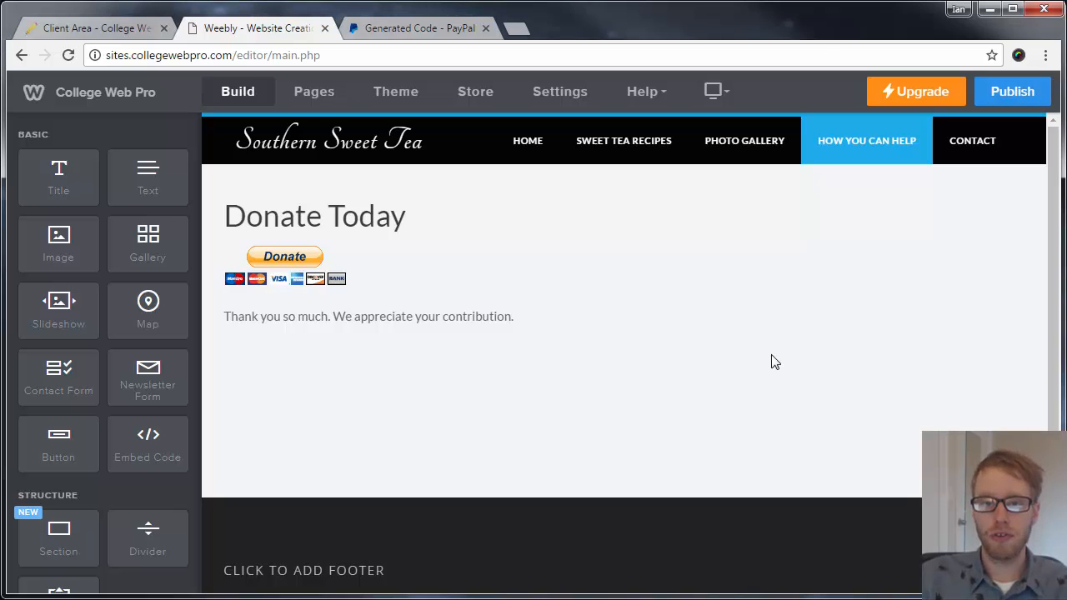